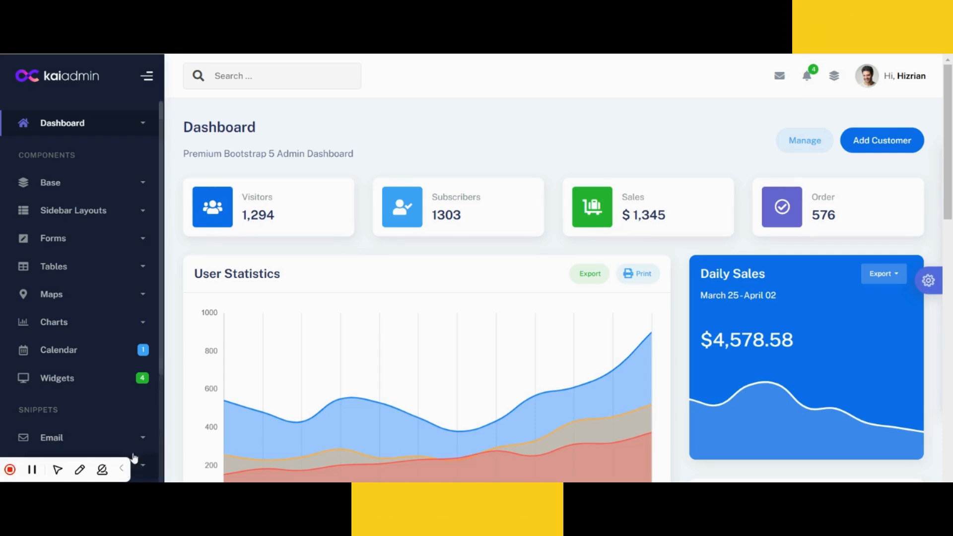
Step: Expand the Dashboard submenu and bring up the Choose Layouts Dashboard gallery
scroll("down", 3)
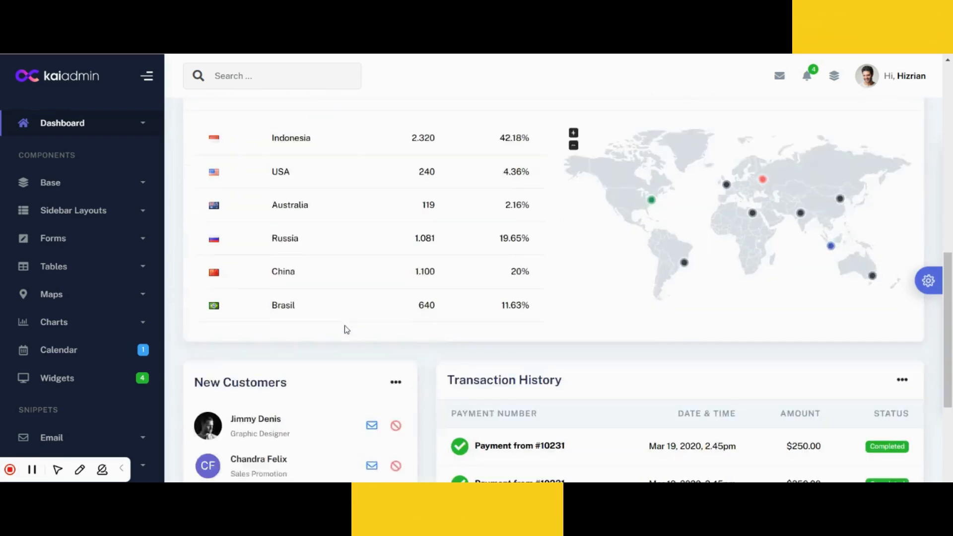
scroll("down", 3)
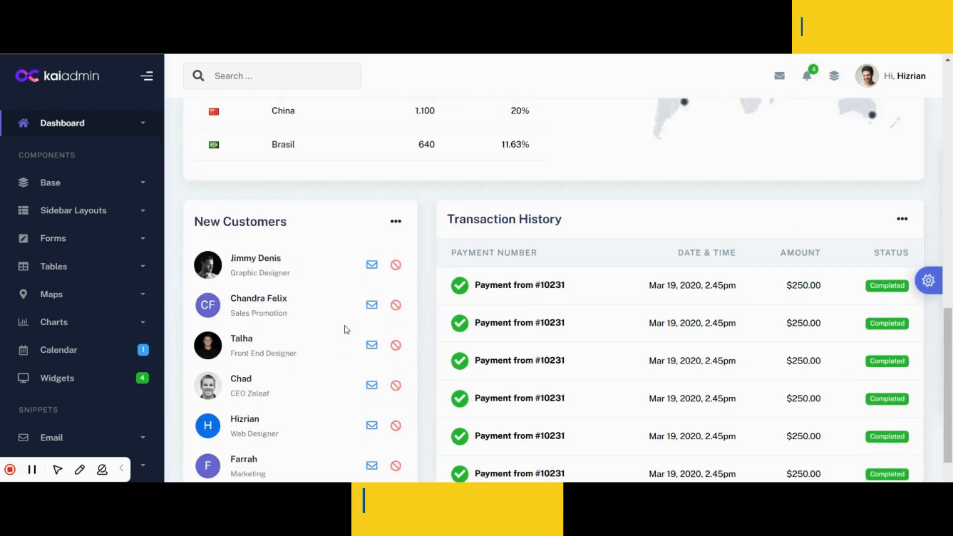
scroll("up", 3)
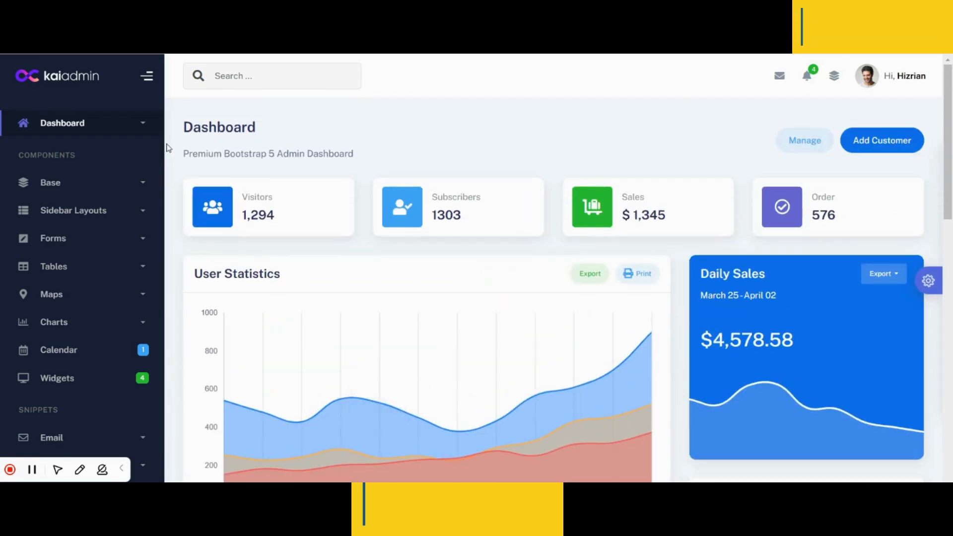
left_click(61, 123)
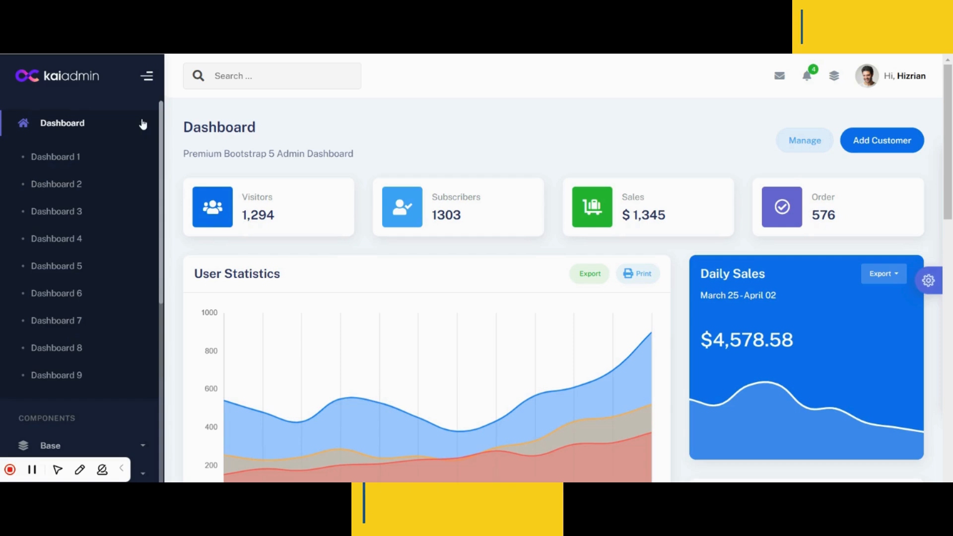
mouse_move(81, 164)
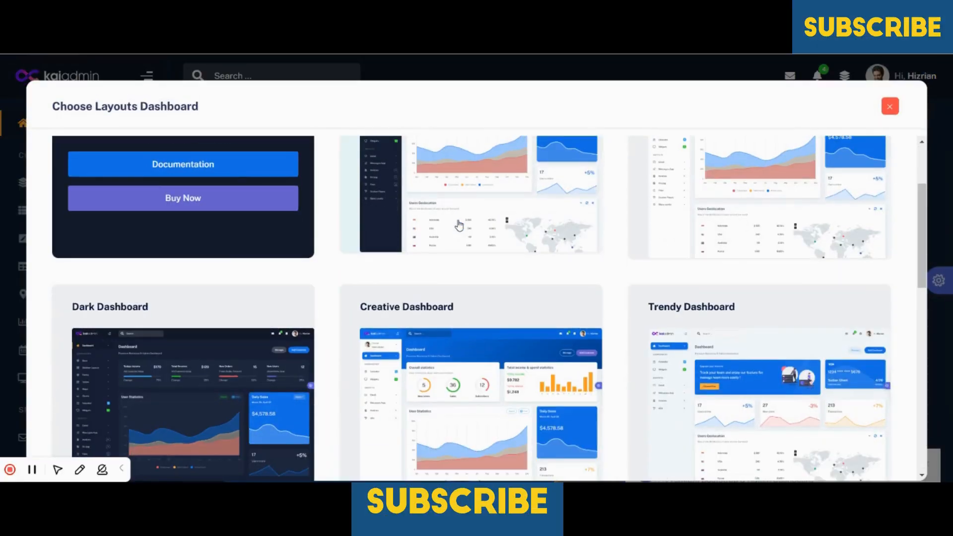
scroll("down", 3)
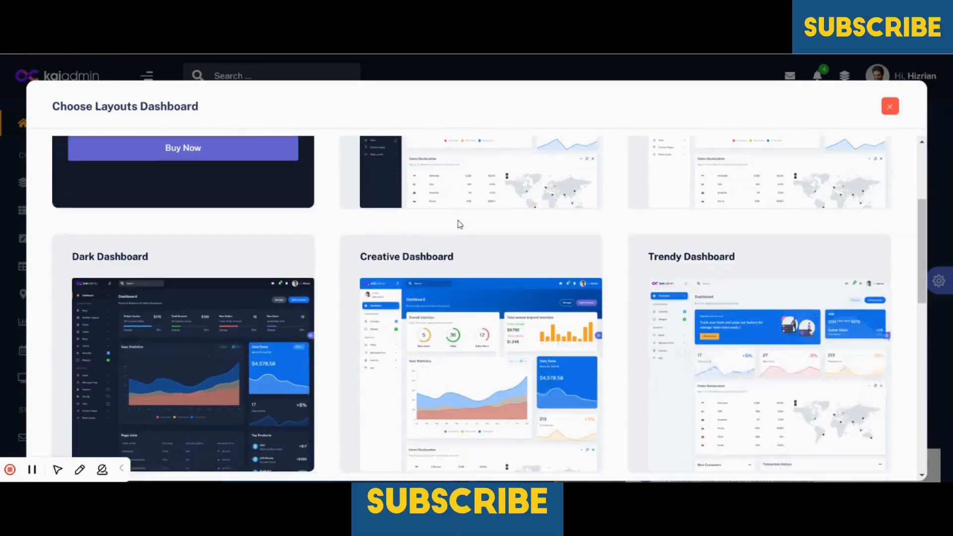
scroll("down", 3)
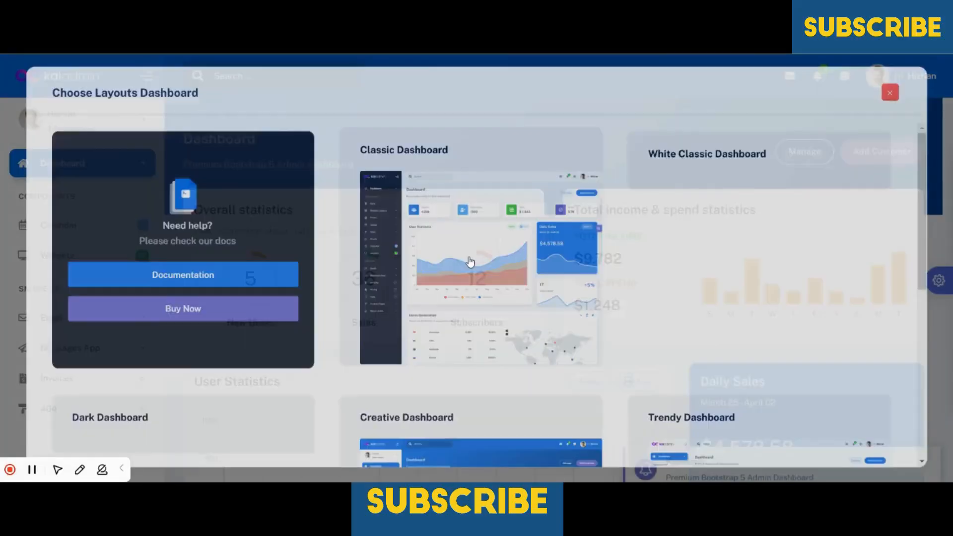
scroll("down", 3)
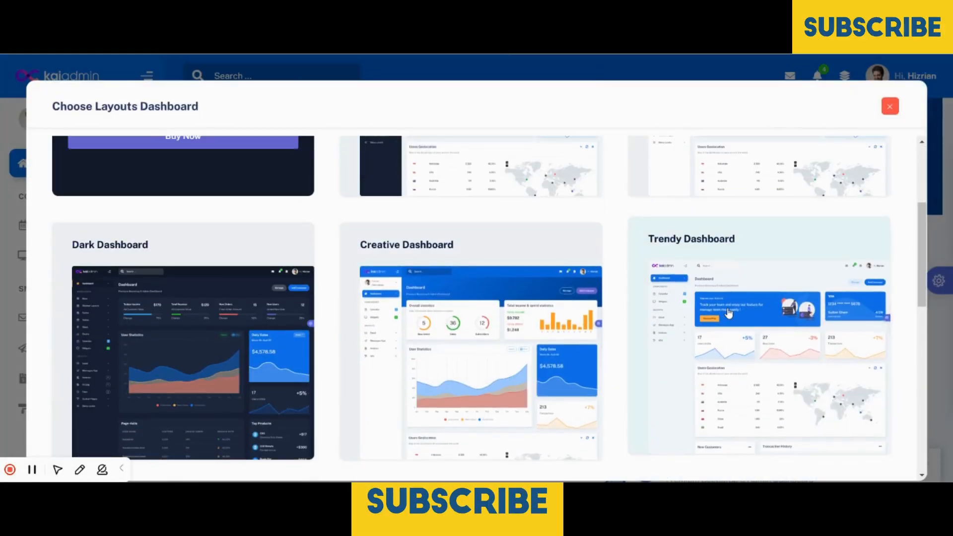
Step: Browse the layout previews down to the Futuristic Dashboard, then close the chooser
scroll("up", 3)
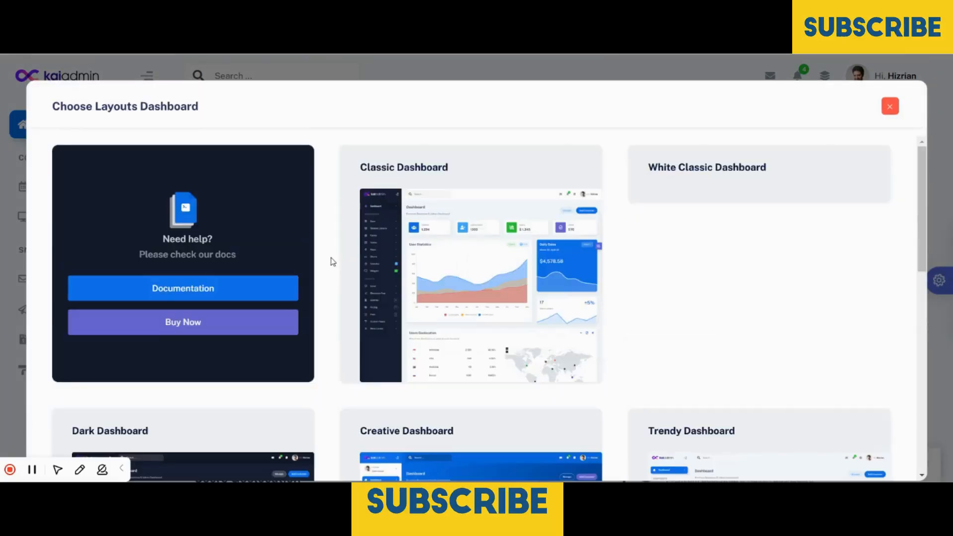
scroll("down", 3)
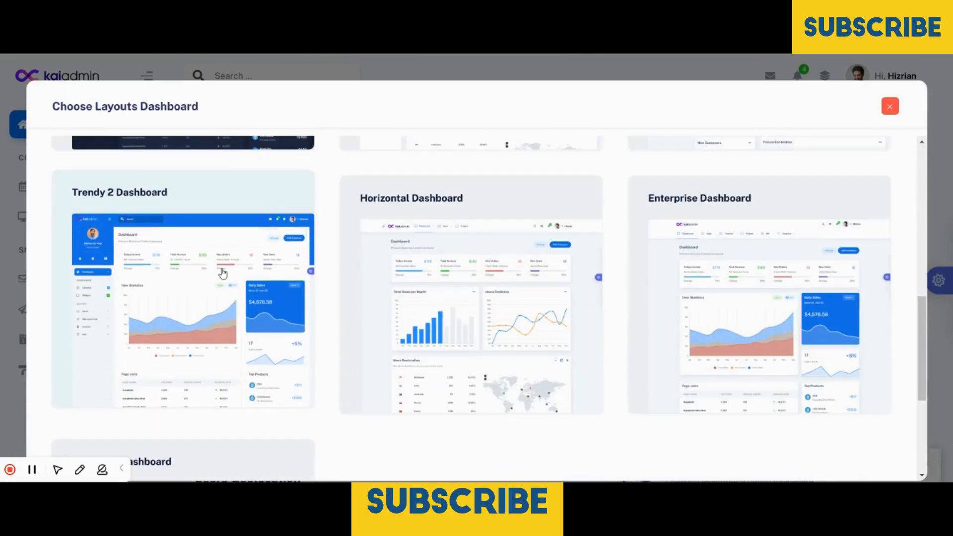
left_click(183, 310)
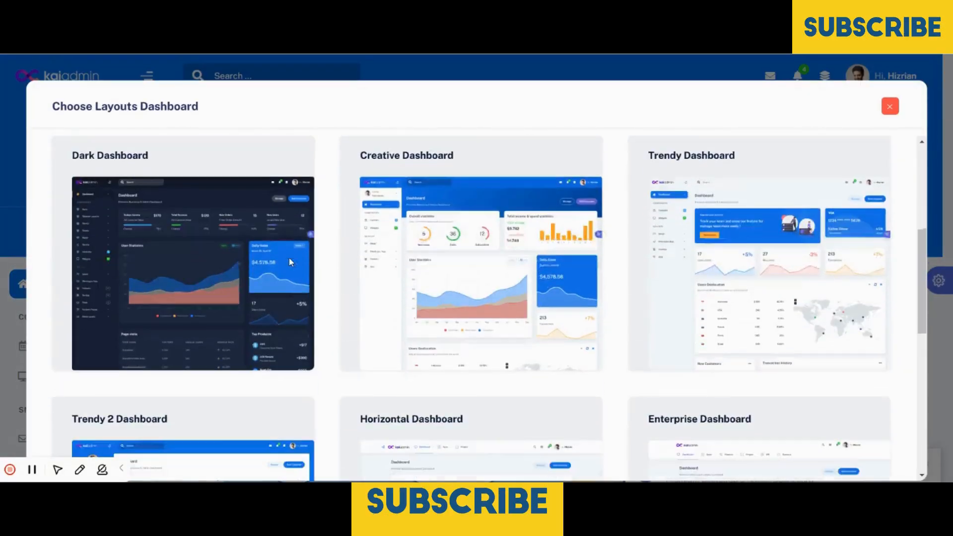
scroll("down", 3)
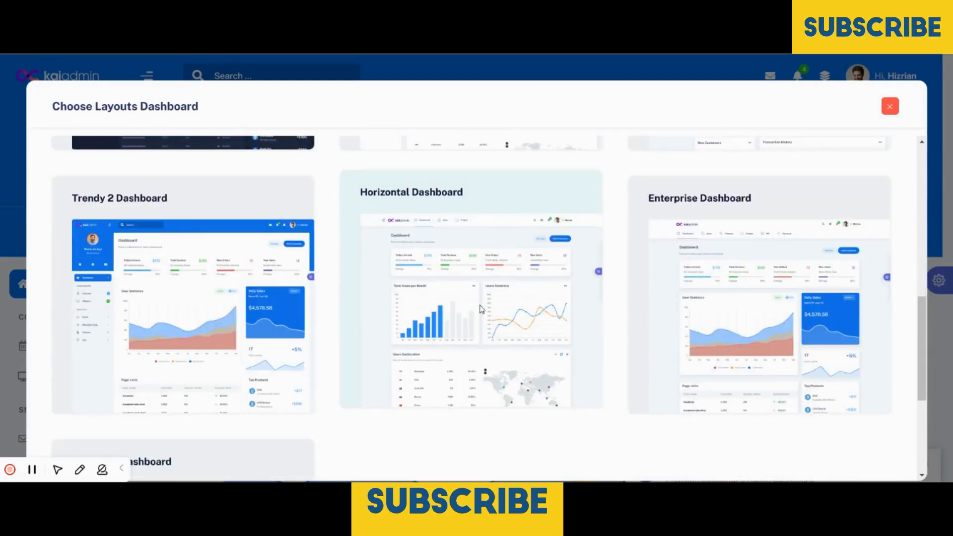
scroll("up", 3)
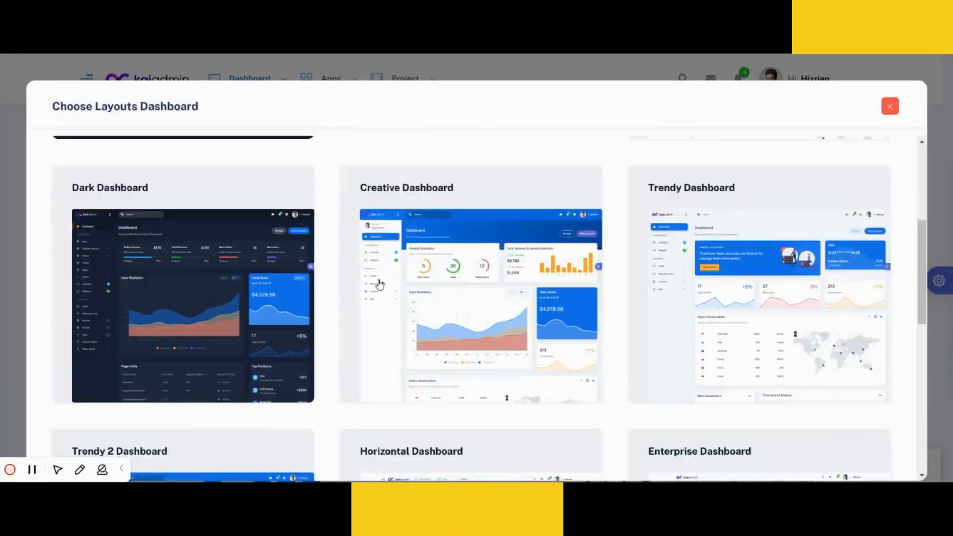
scroll("down", 3)
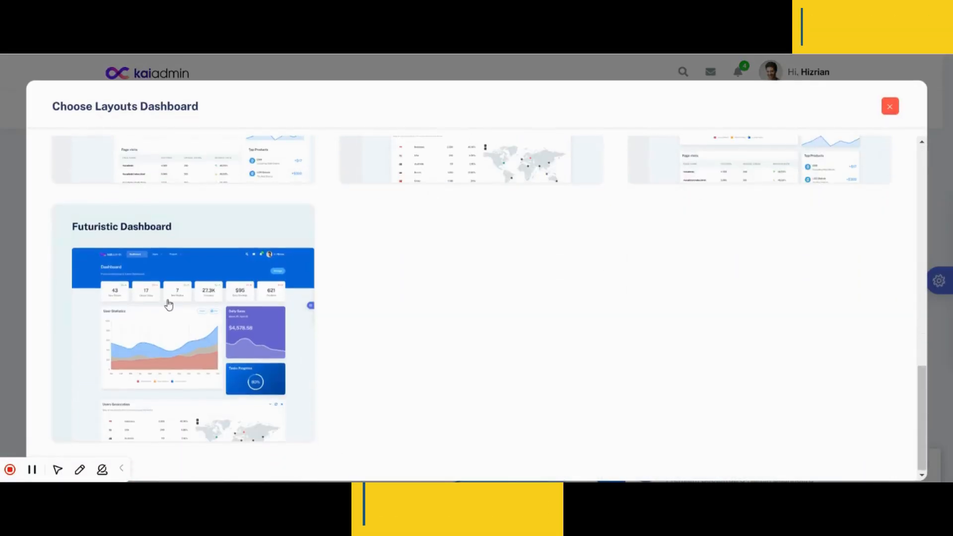
left_click(169, 304)
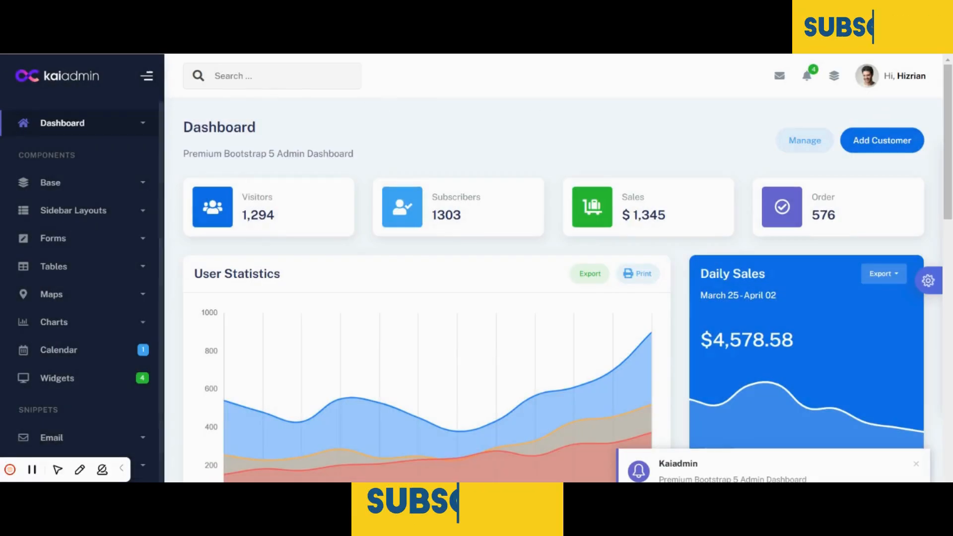
left_click(146, 75)
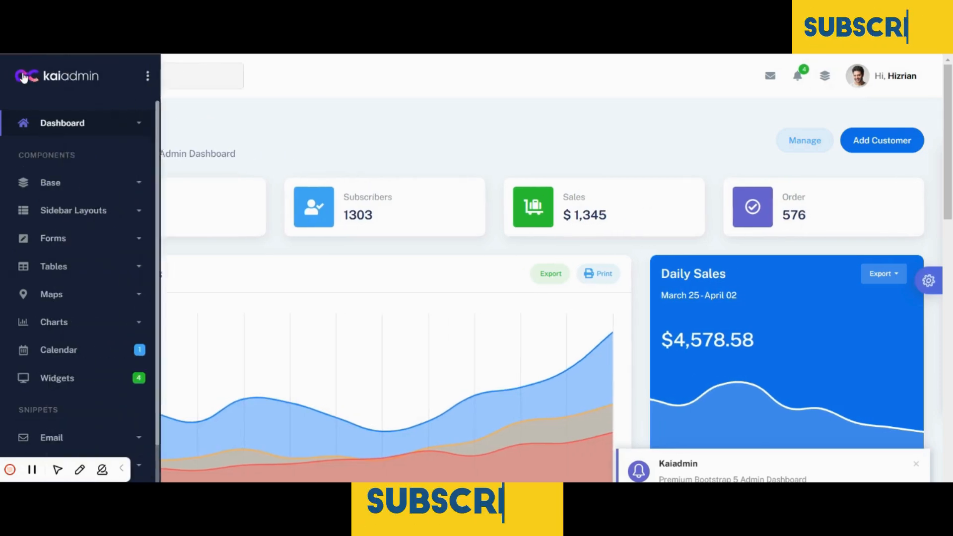
left_click(148, 77)
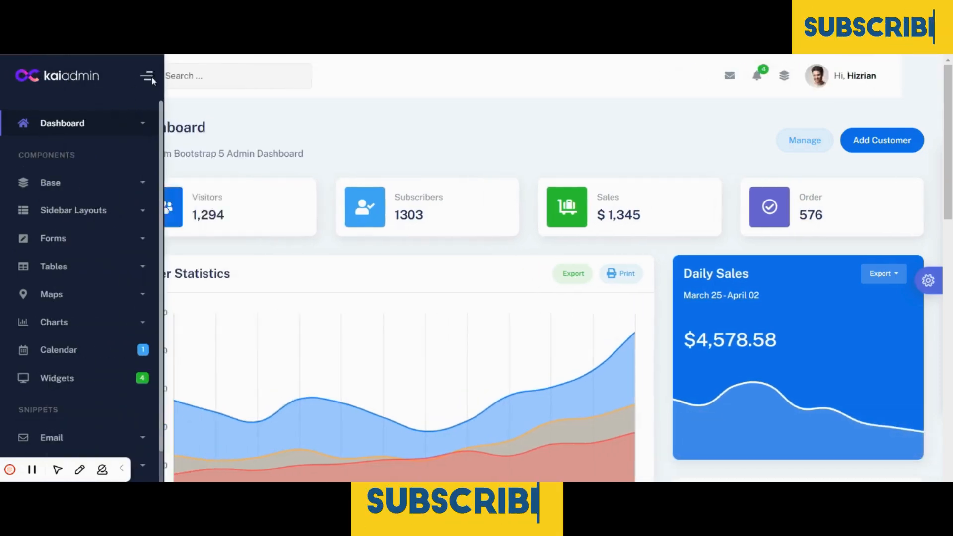
left_click(146, 76)
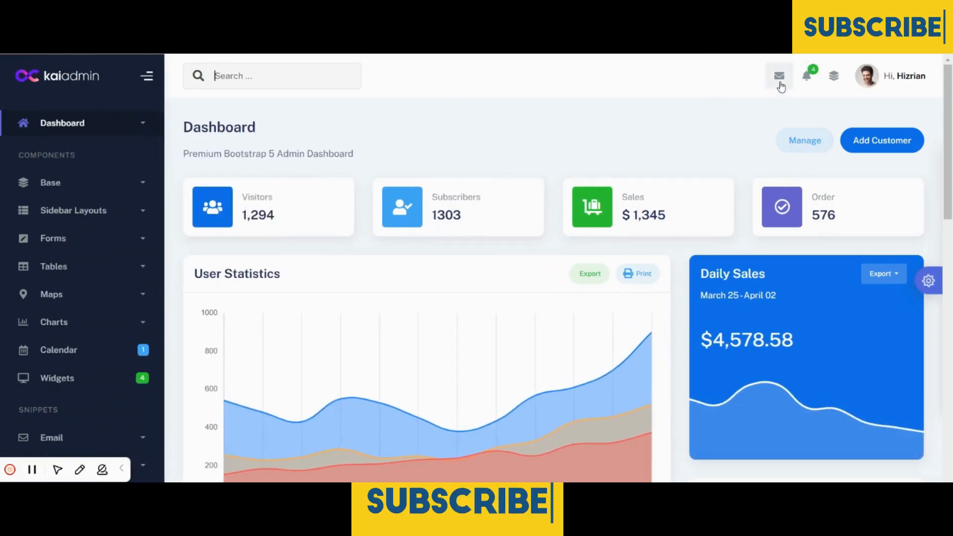
mouse_move(808, 76)
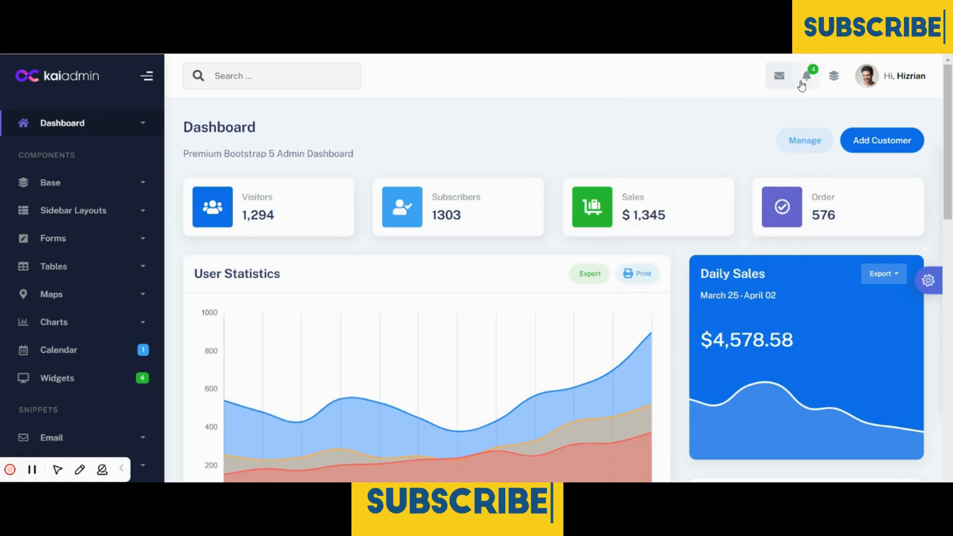
left_click(833, 76)
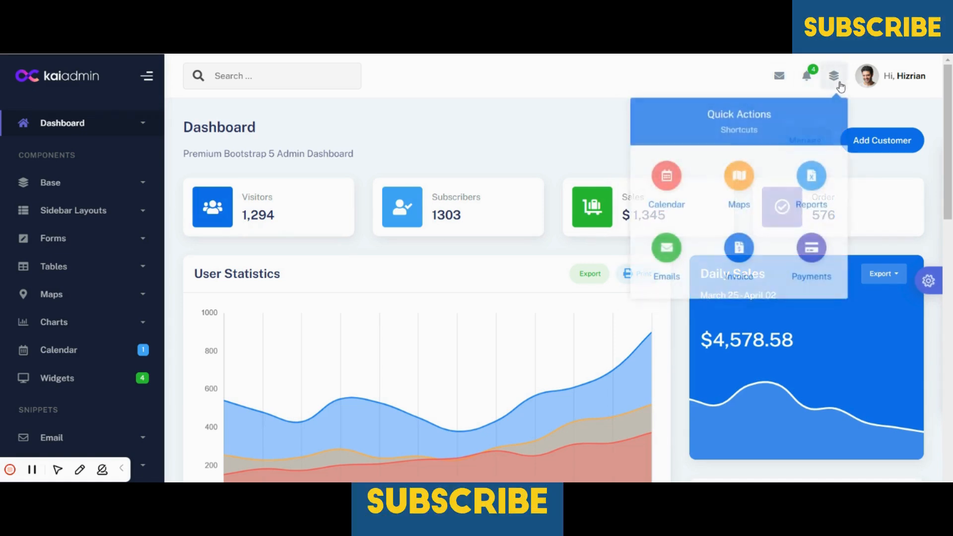
left_click(892, 75)
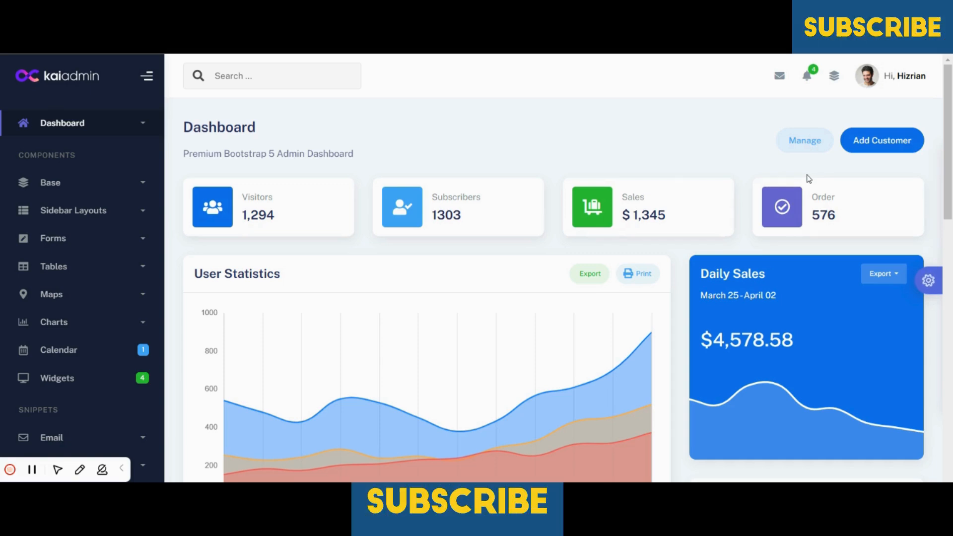
left_click(891, 76)
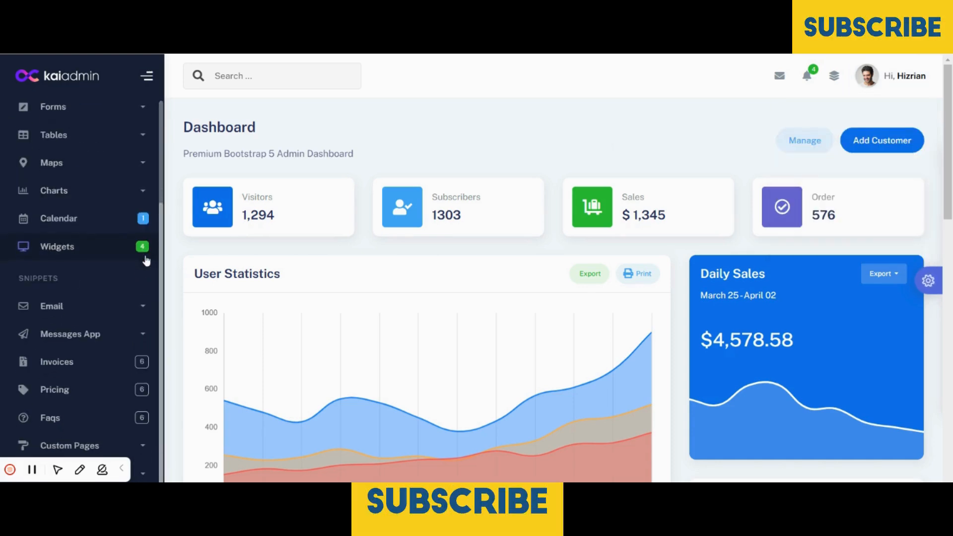
Step: Expand Base and view Avatars, Grid System and Notifications; collapse Sidebar Layouts
scroll("up", 3)
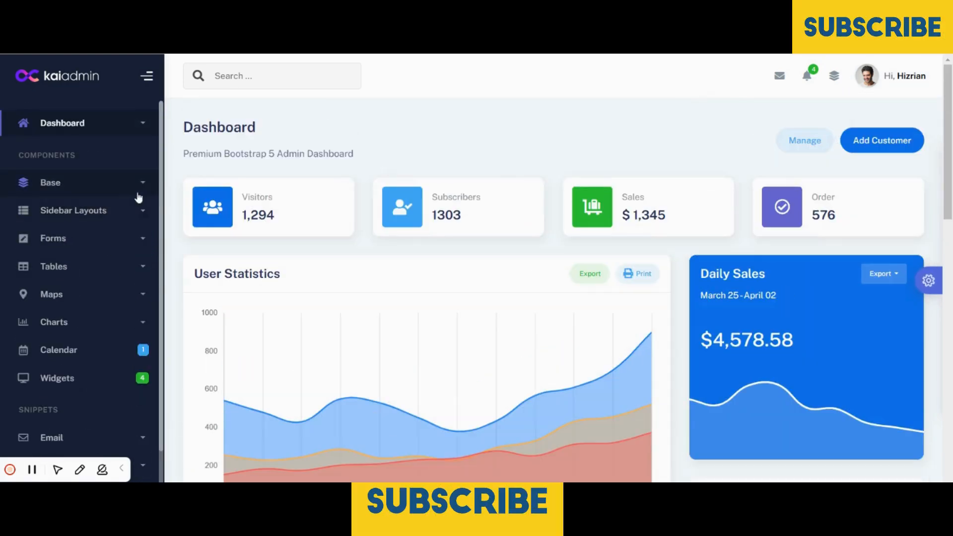
left_click(50, 183)
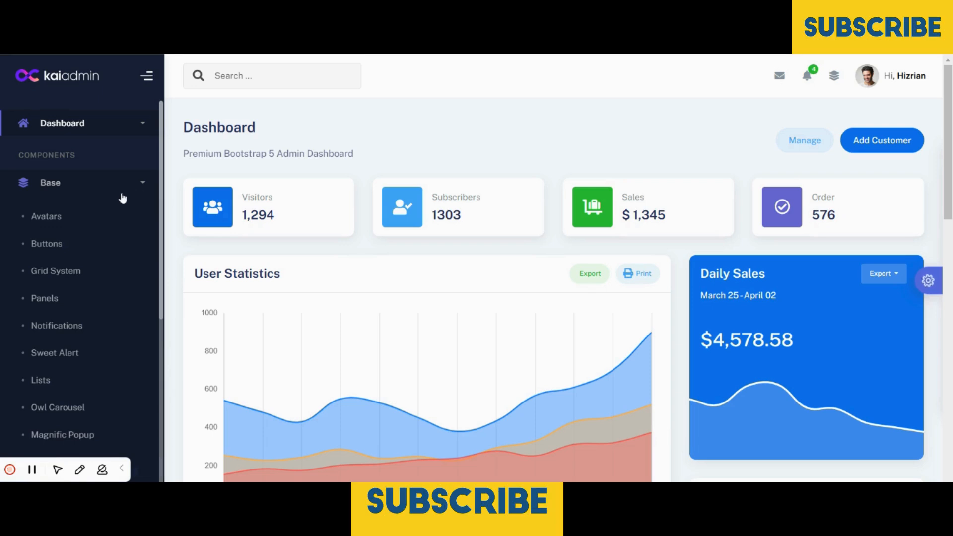
mouse_move(52, 240)
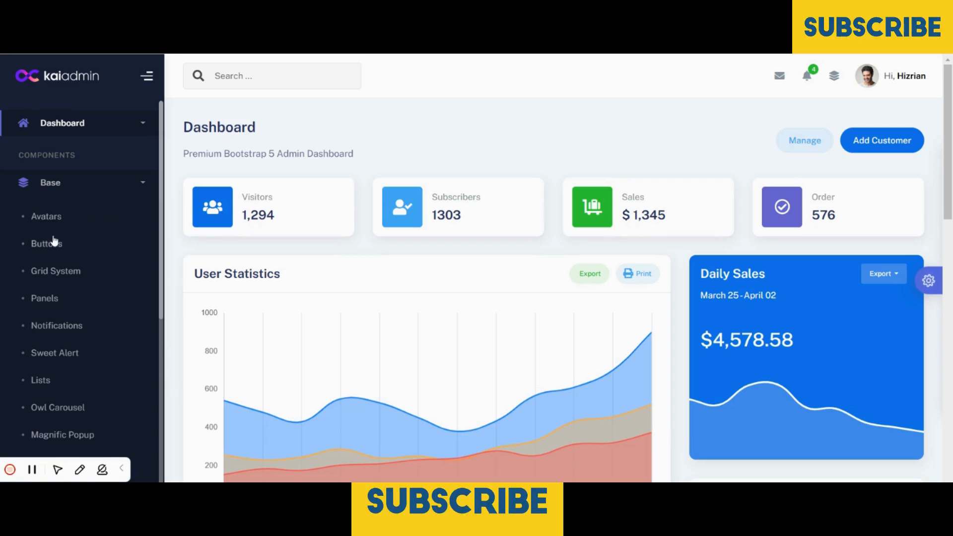
mouse_move(55, 222)
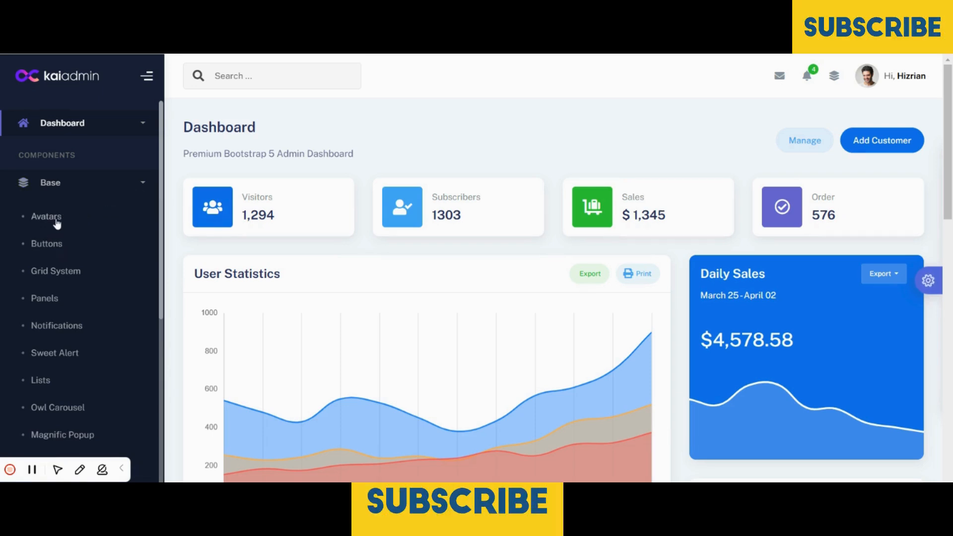
left_click(47, 216)
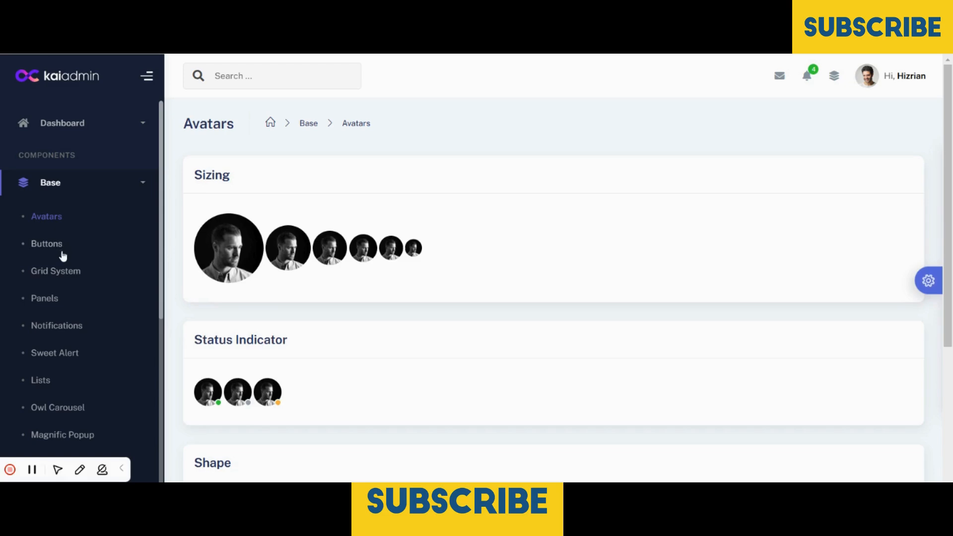
left_click(55, 270)
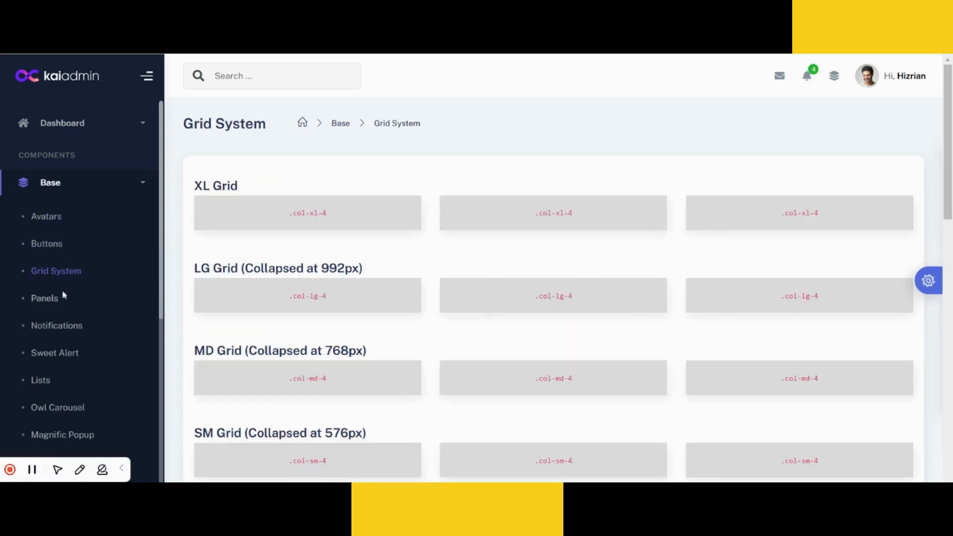
left_click(57, 325)
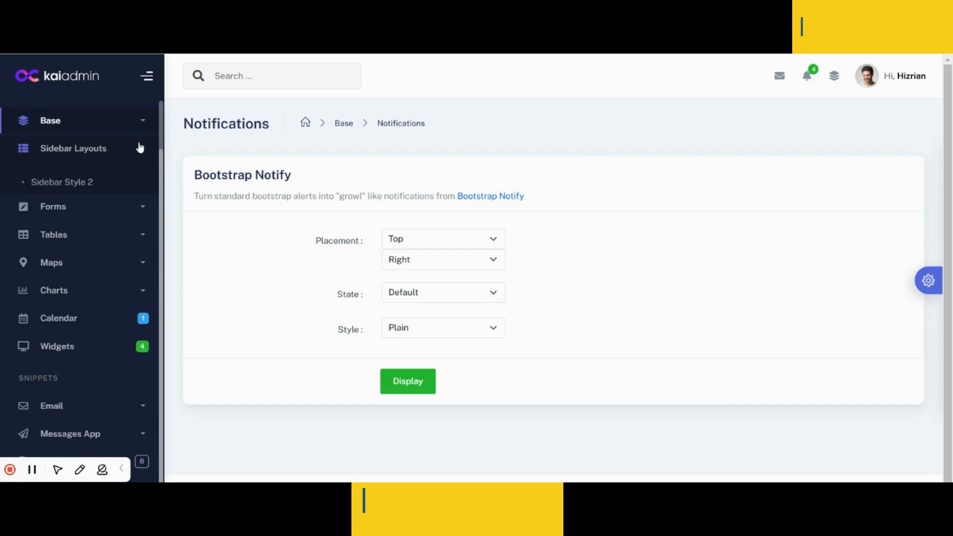
left_click(72, 147)
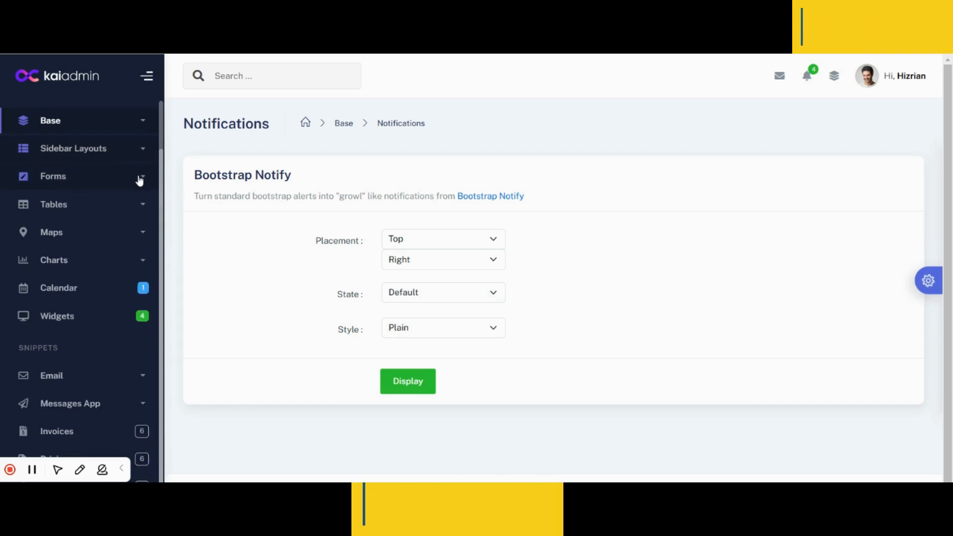
Step: Go to Form Validation via Basic Form and try the Upload a Image picker, cancelling it
left_click(53, 177)
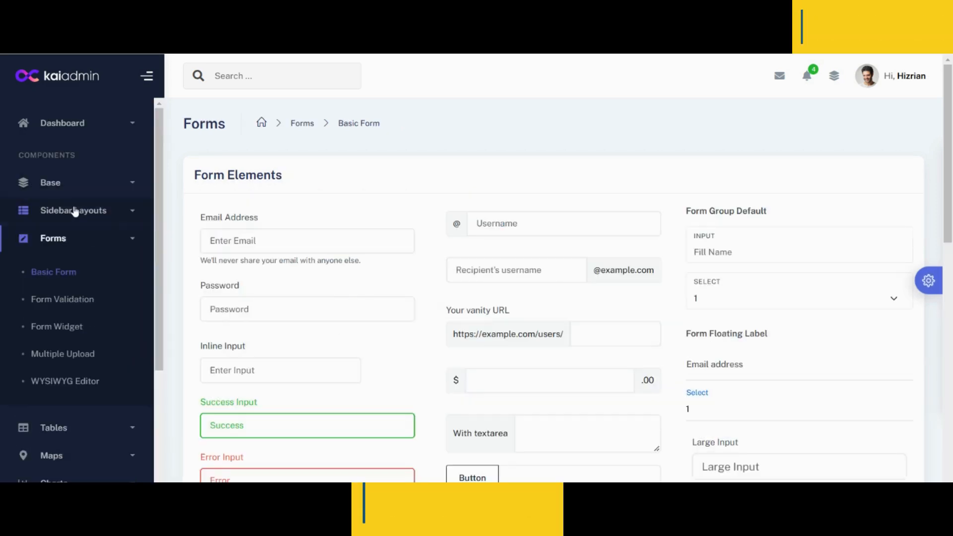
left_click(63, 299)
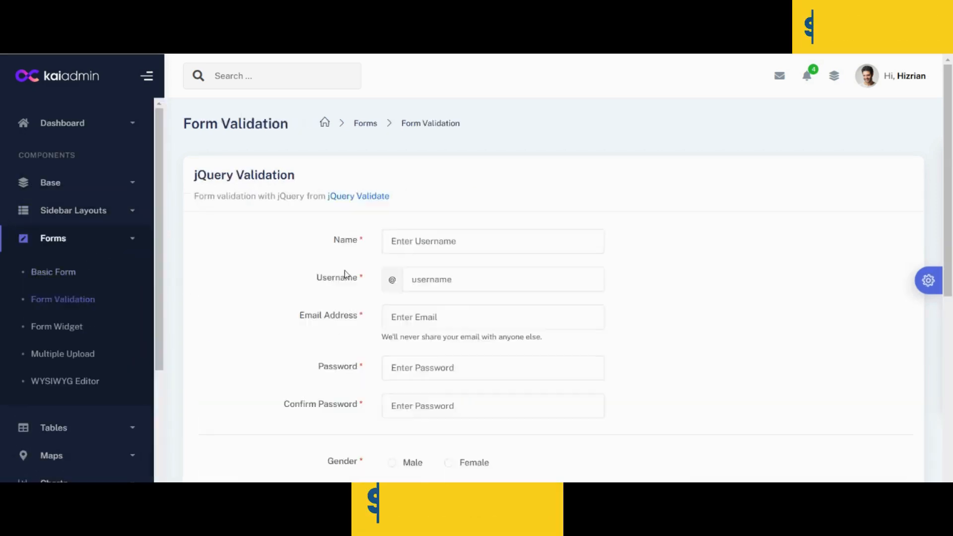
scroll("down", 3)
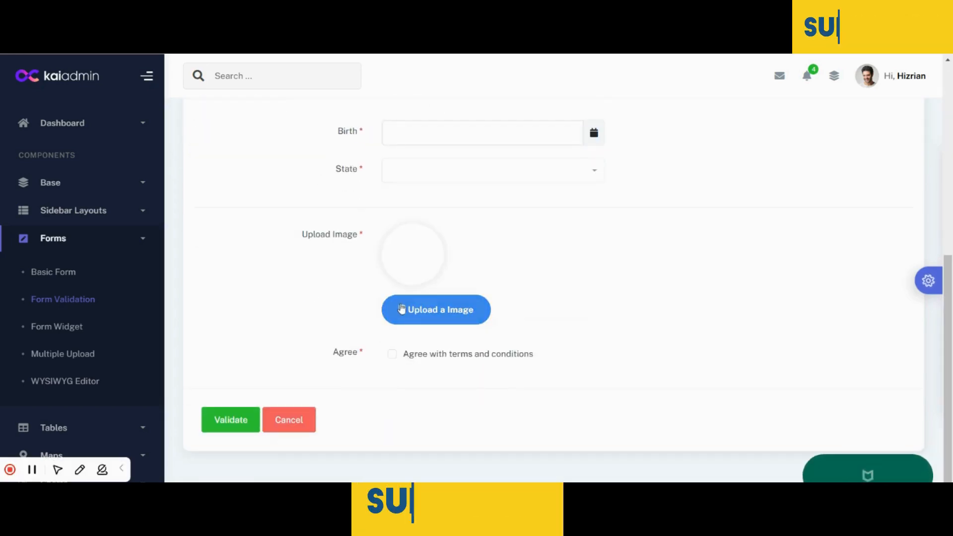
left_click(436, 310)
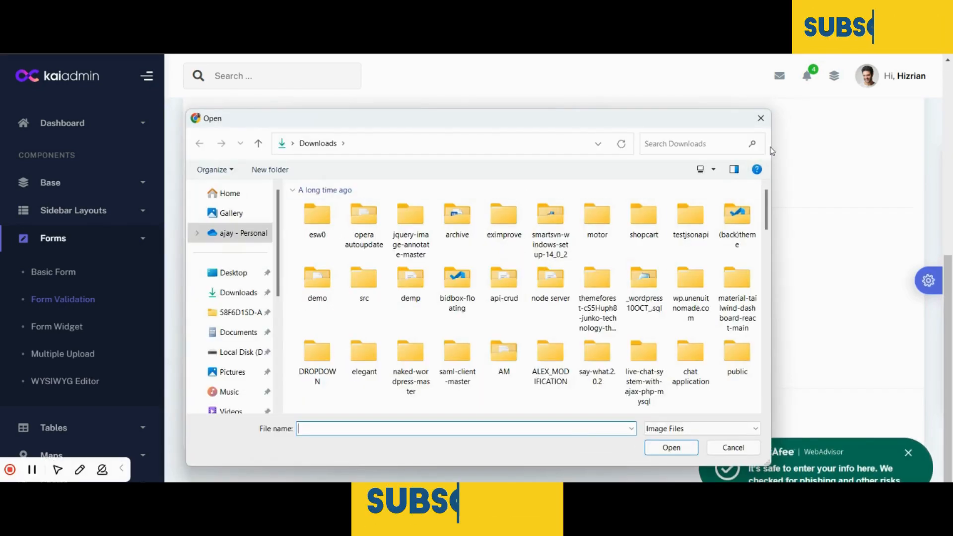
left_click(733, 448)
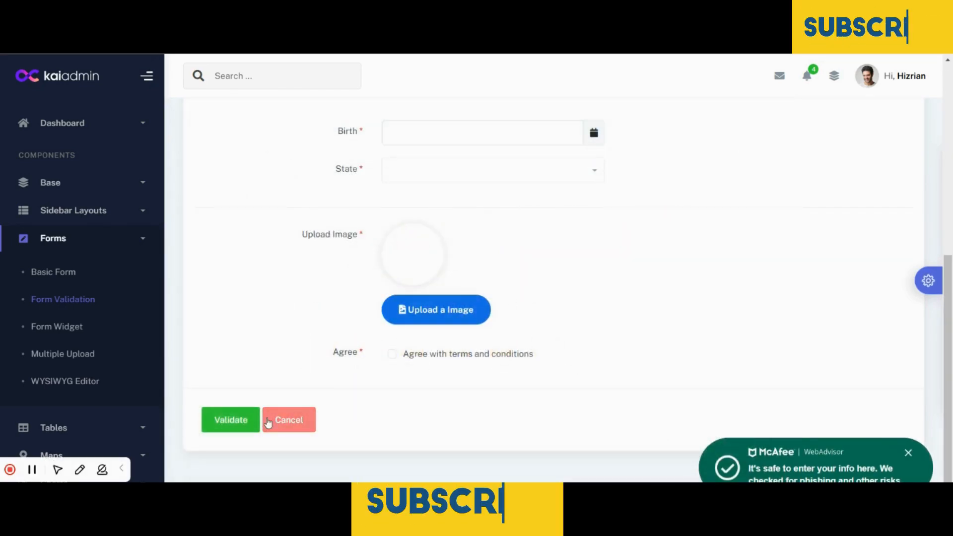
Step: Validate the empty form to flag required fields, retry the picker, then go to Form Widget
left_click(230, 419)
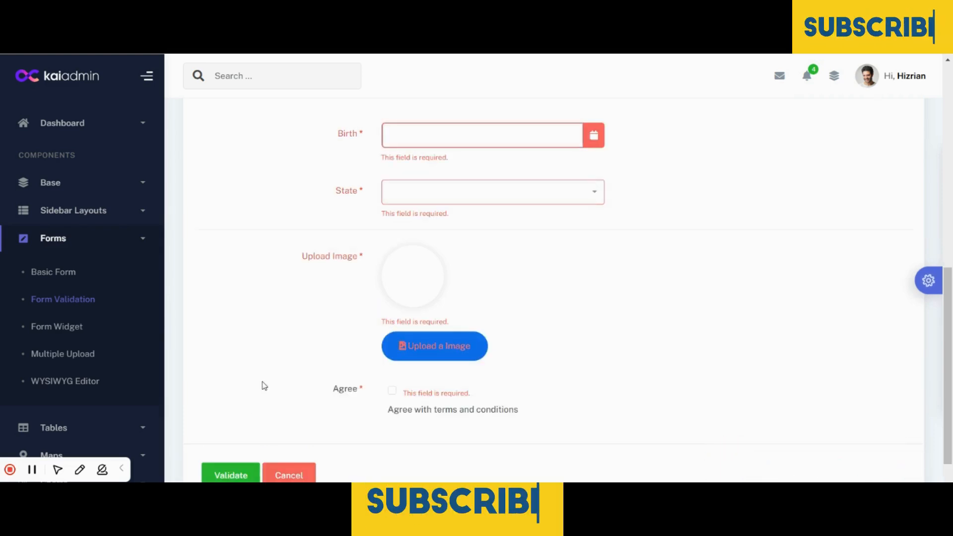
left_click(433, 346)
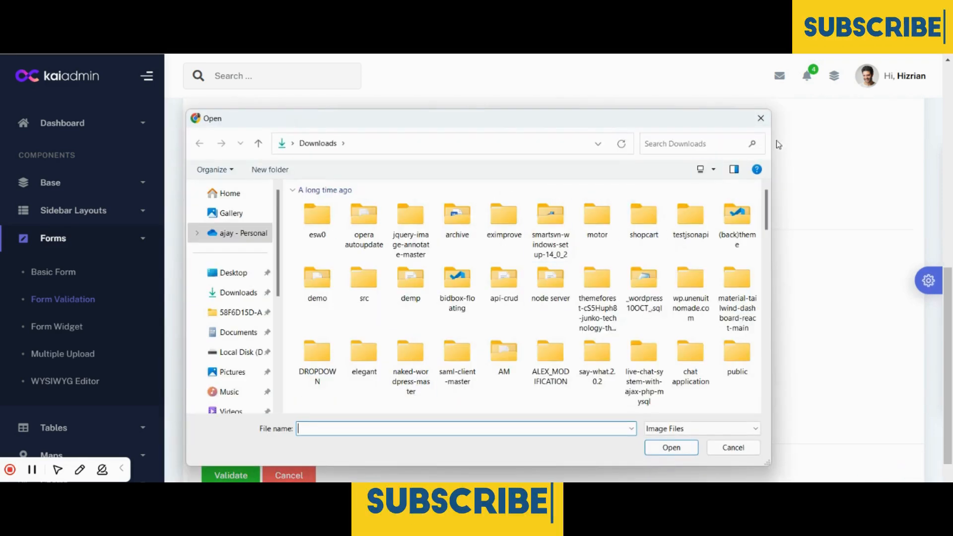
mouse_move(760, 119)
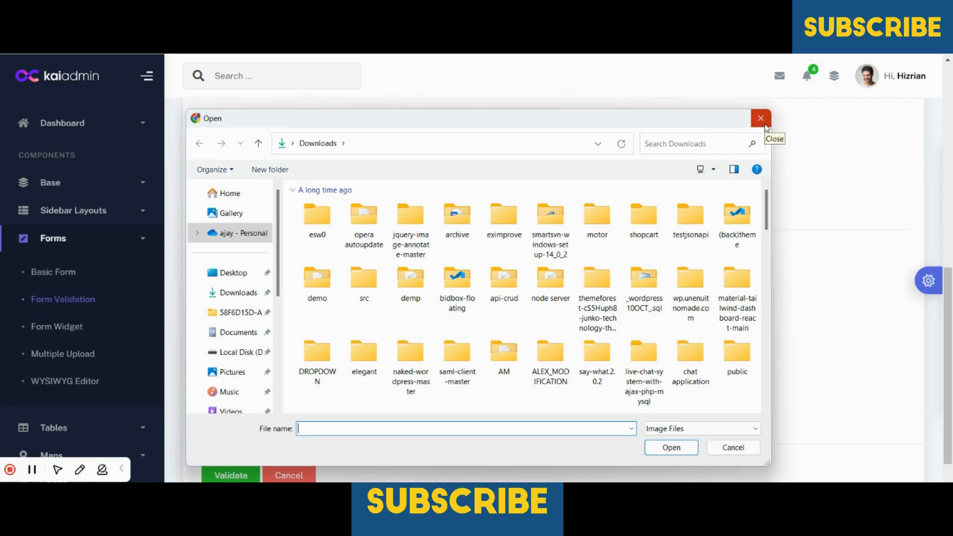
left_click(761, 118)
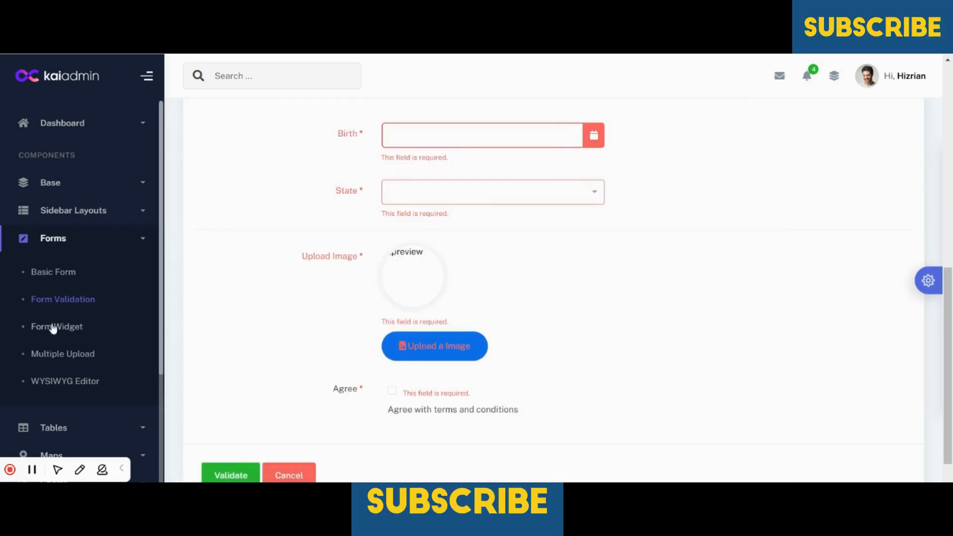
left_click(56, 327)
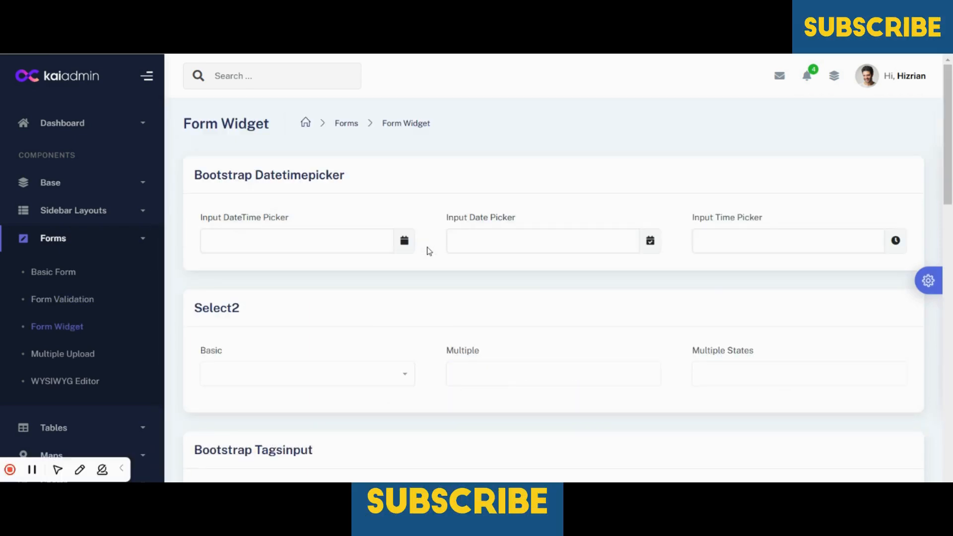
Step: View the Multiple Upload, Datatables, Jsvectormap and Chart Js demo pages in turn
scroll("down", 3)
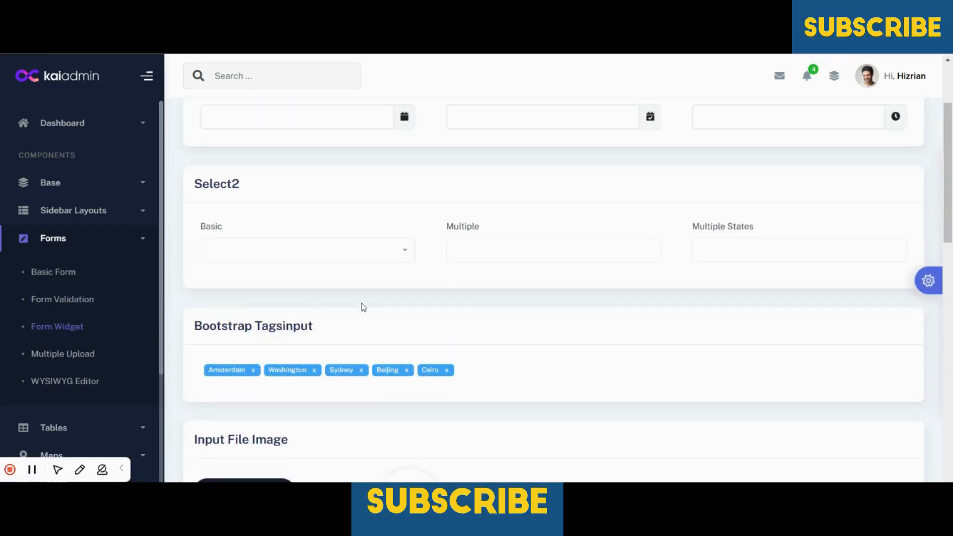
left_click(62, 353)
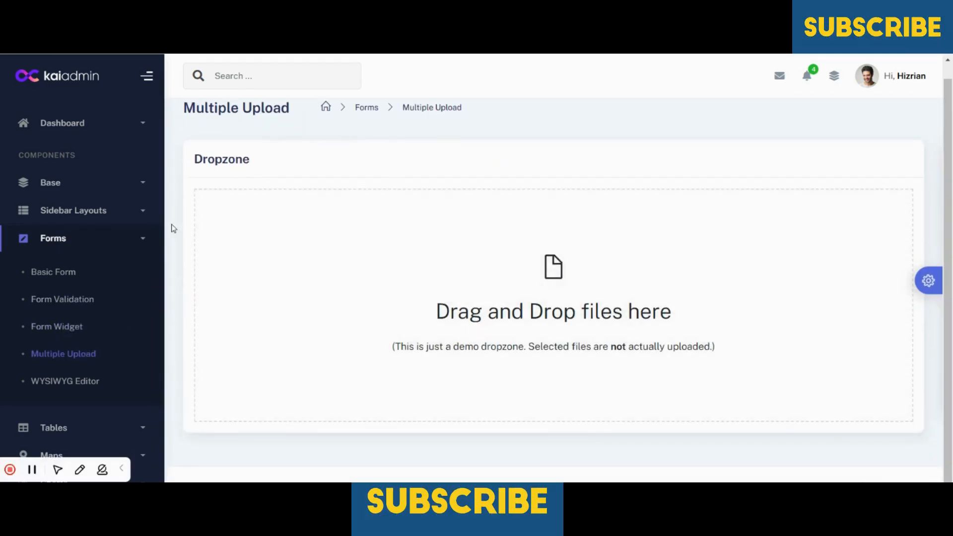
scroll("down", 3)
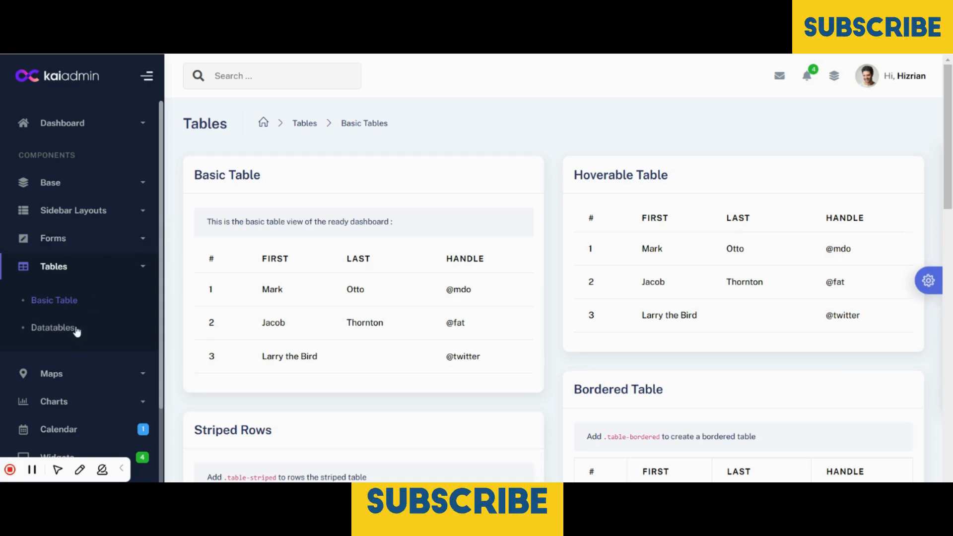
left_click(52, 328)
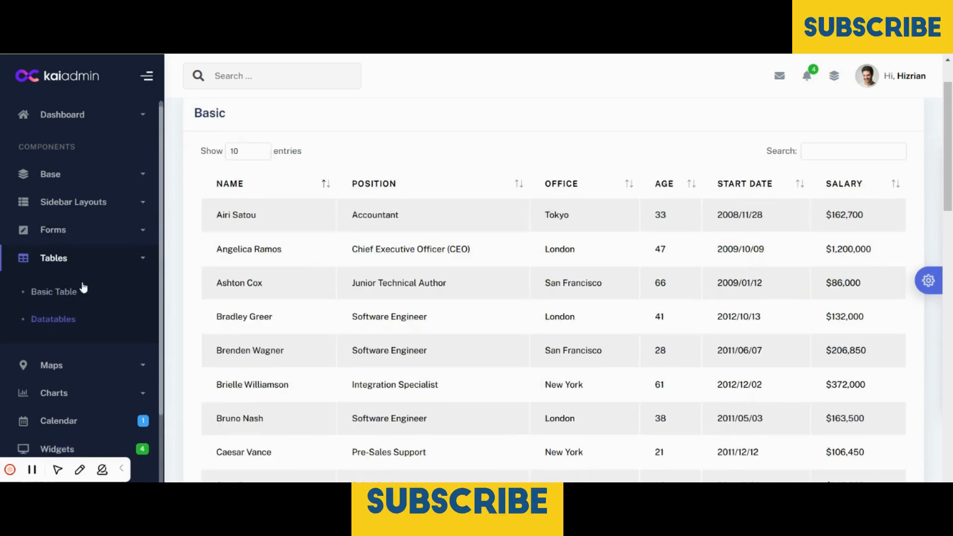
scroll("down", 3)
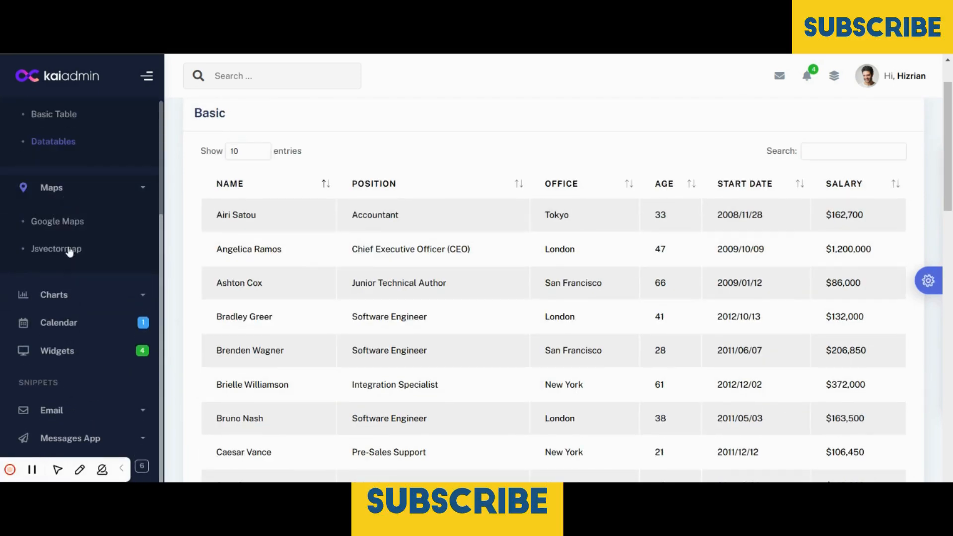
left_click(56, 248)
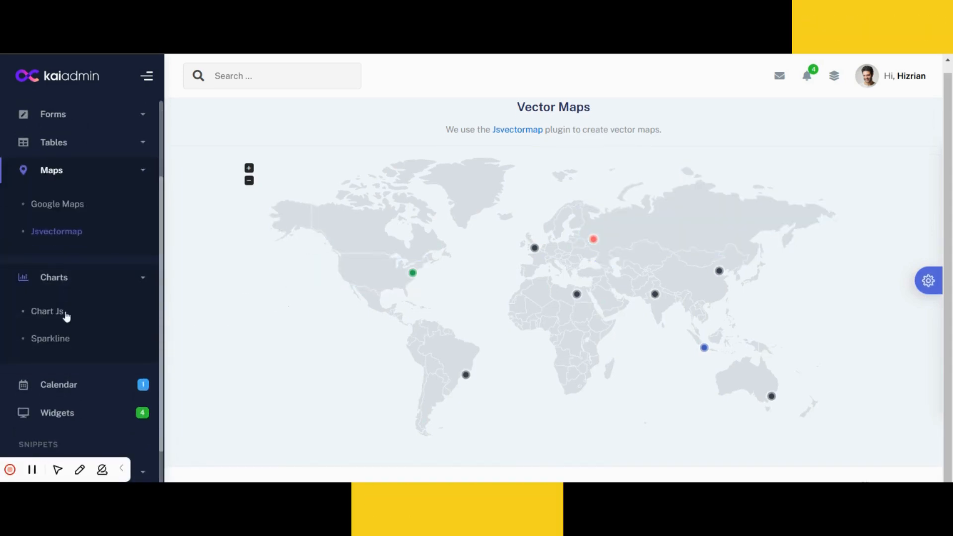
left_click(58, 384)
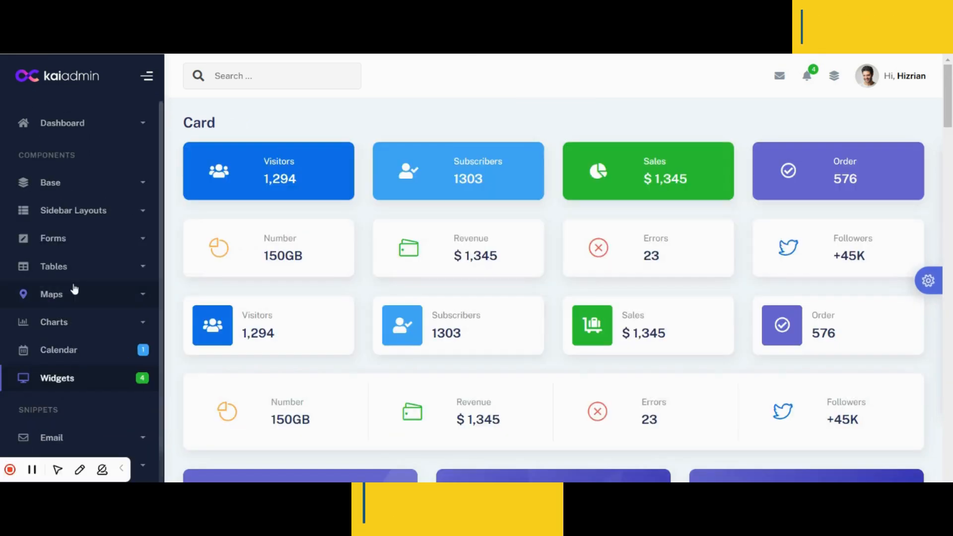
Step: View Email Compose and the Messages conversations, then bring up the sample invoice
left_click(51, 306)
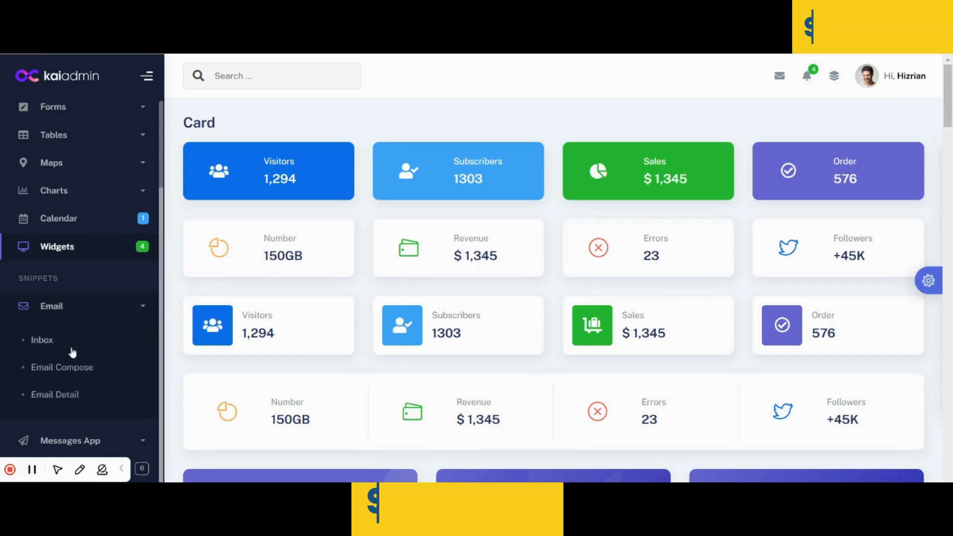
left_click(61, 367)
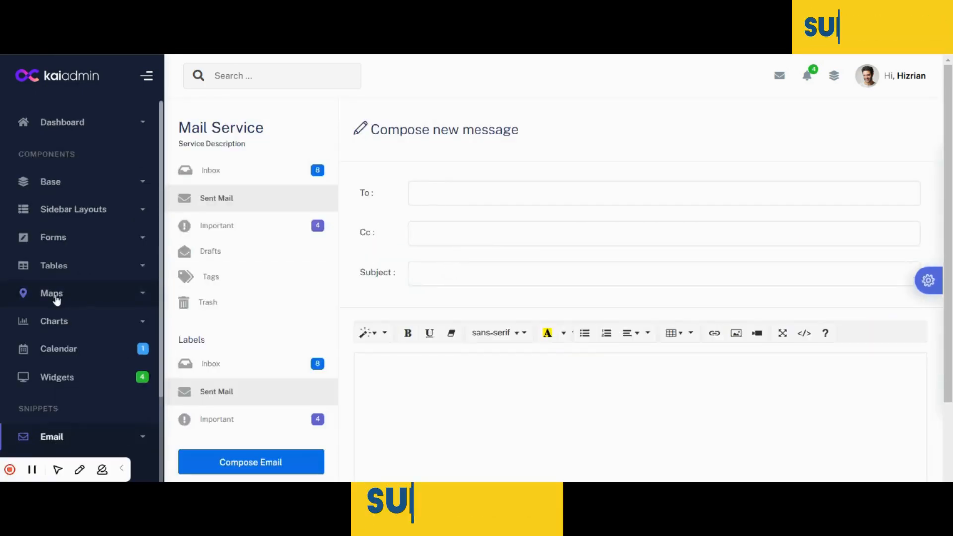
scroll("down", 3)
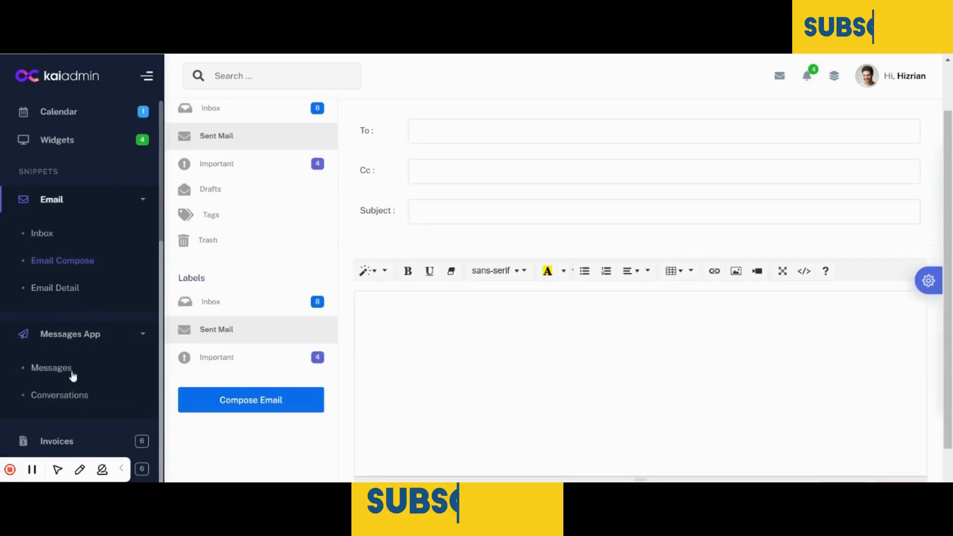
left_click(50, 367)
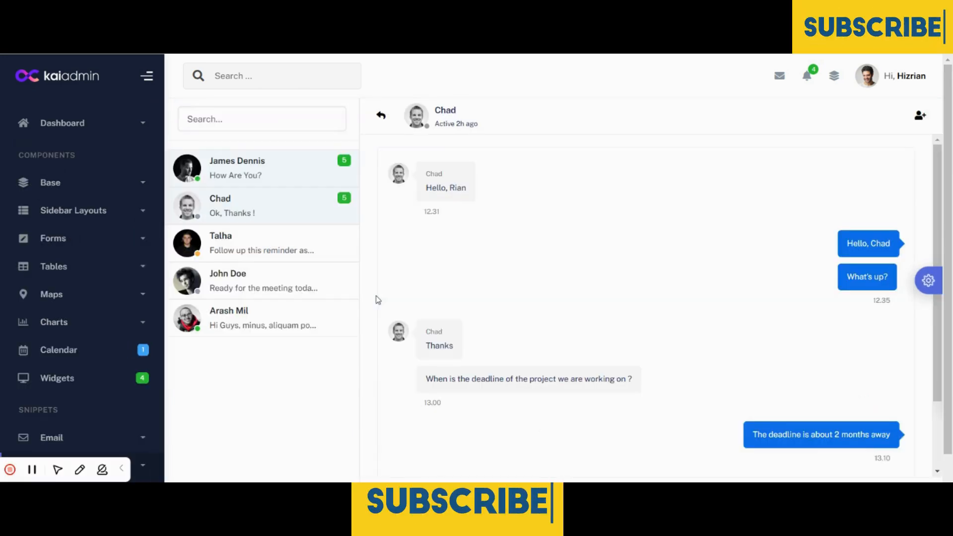
mouse_move(71, 340)
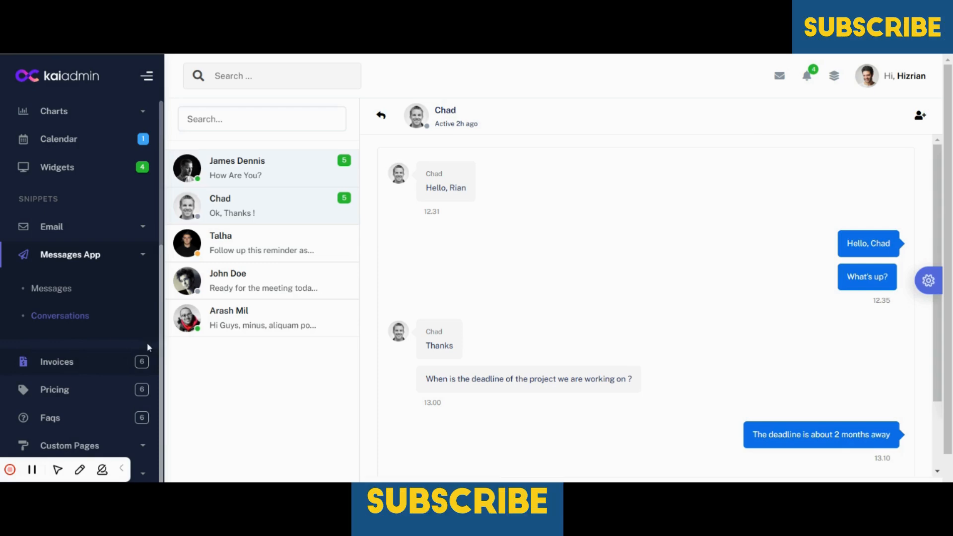
left_click(55, 361)
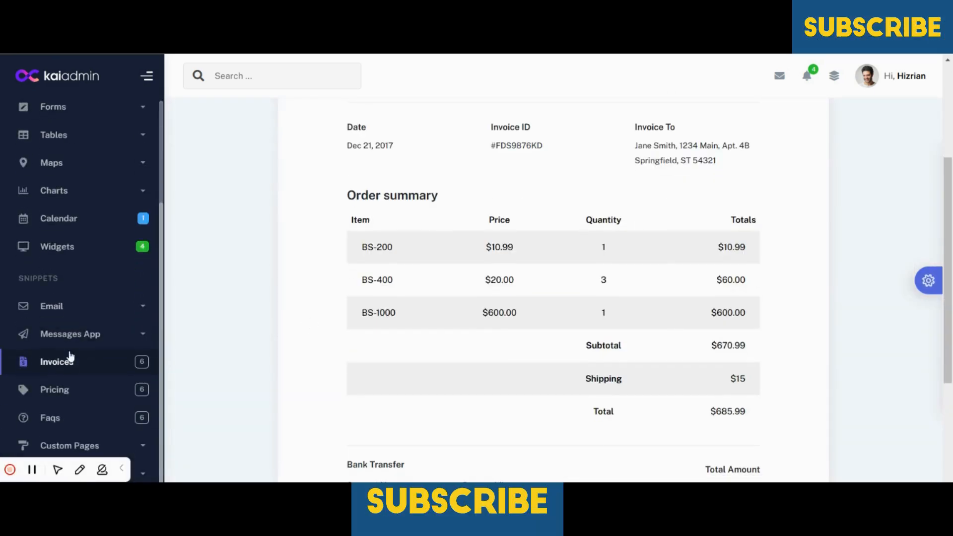
scroll("down", 3)
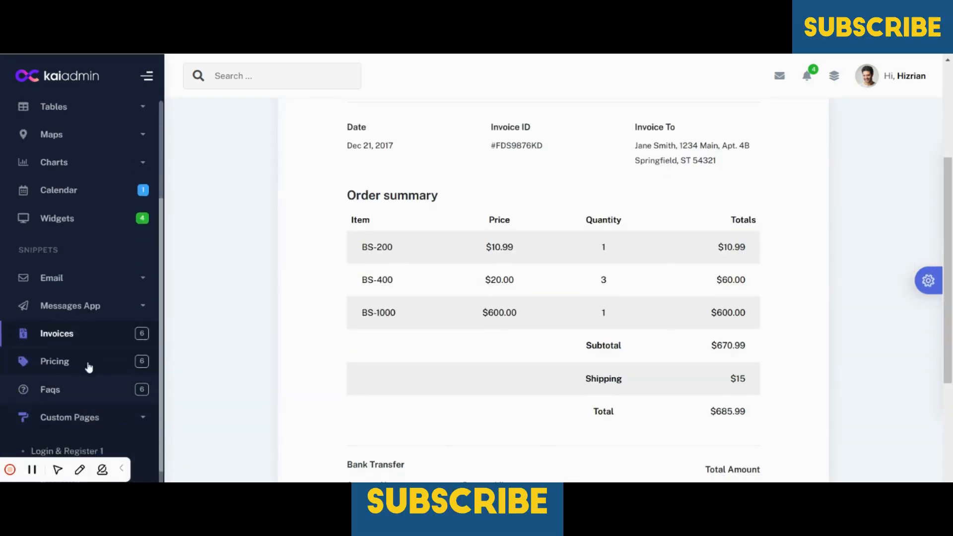
scroll("down", 3)
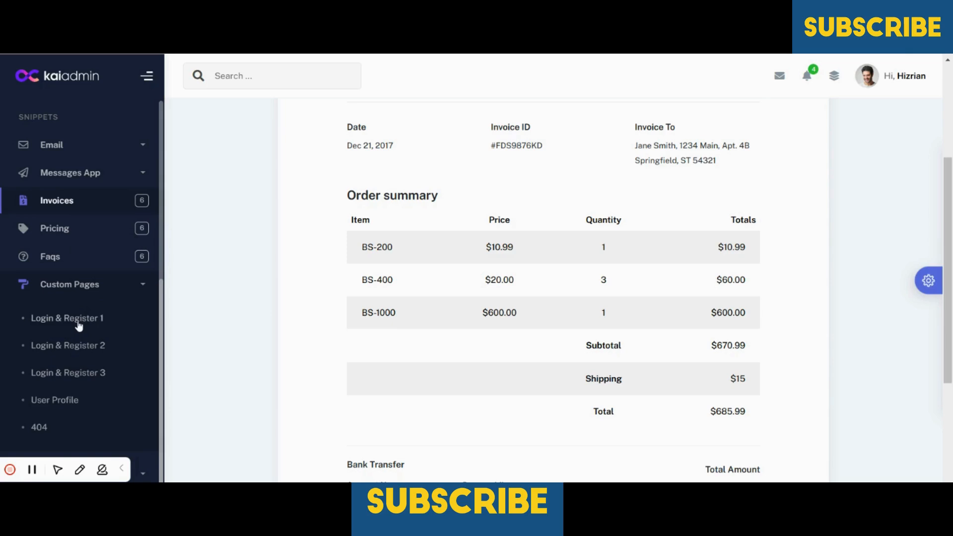
mouse_move(78, 351)
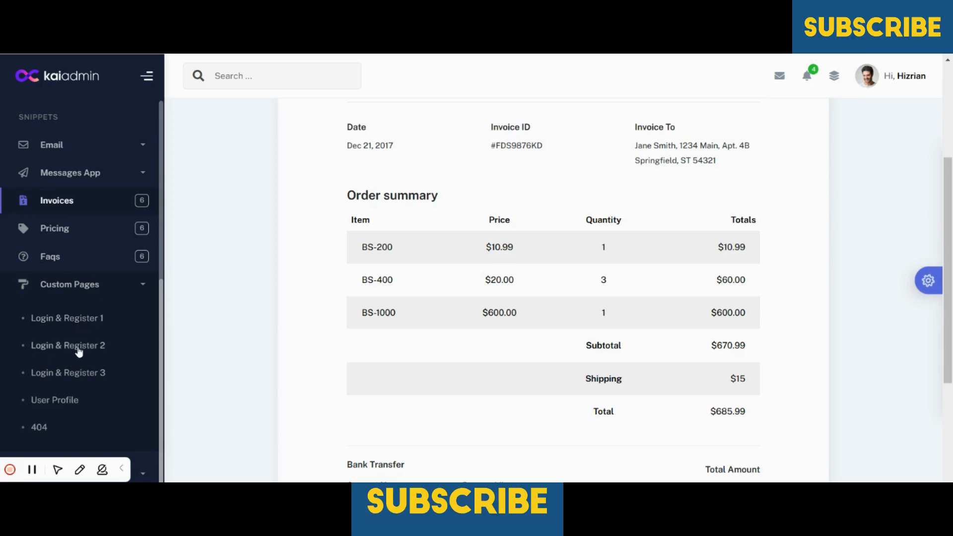
mouse_move(75, 400)
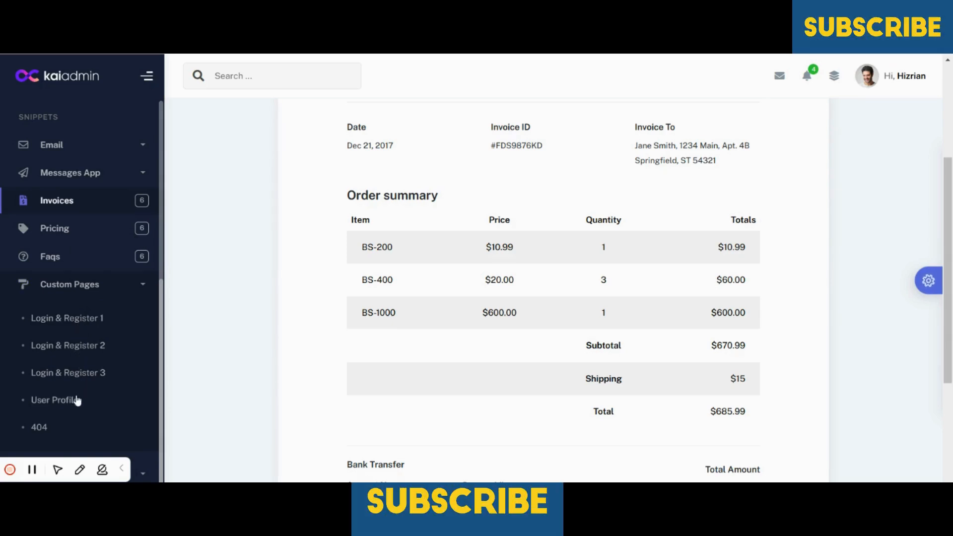
scroll("down", 3)
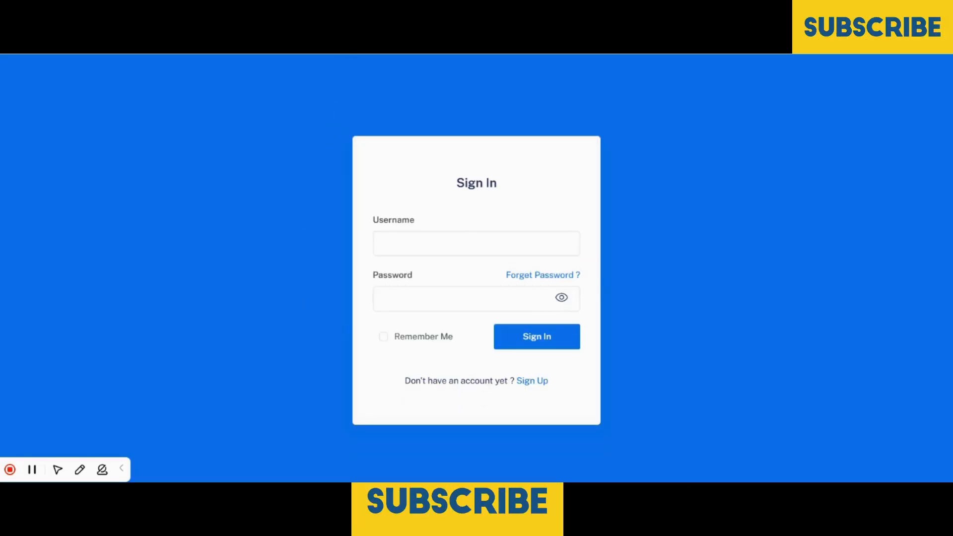
left_click(535, 336)
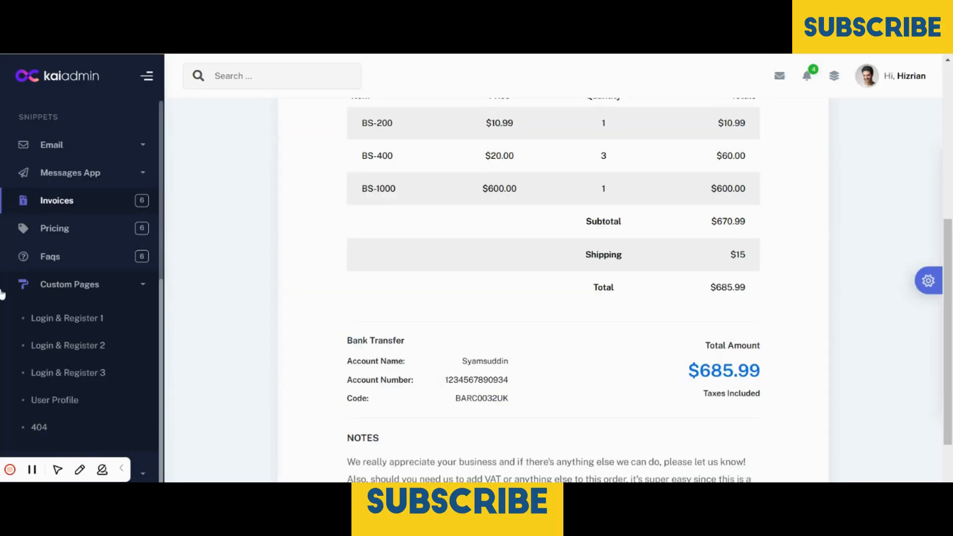
scroll("down", 3)
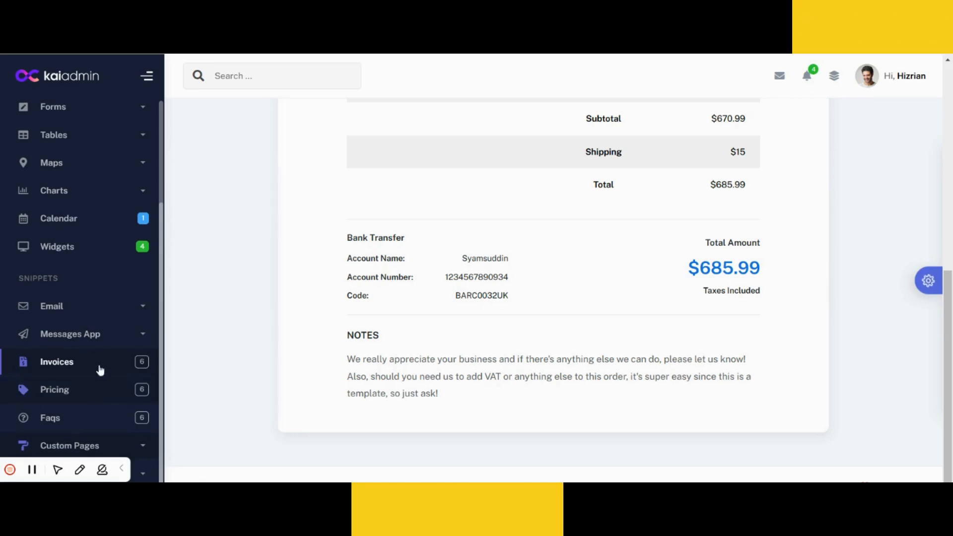
mouse_move(110, 331)
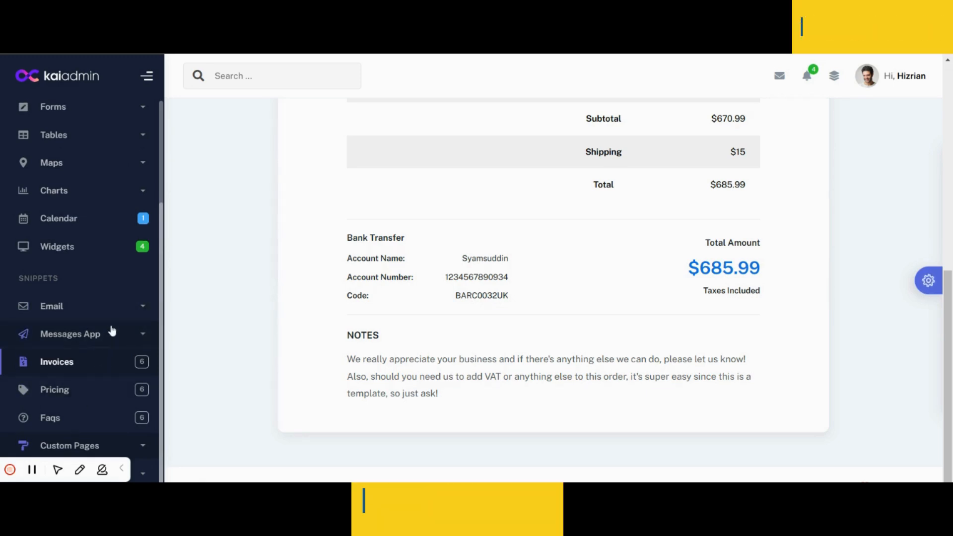
scroll("up", 3)
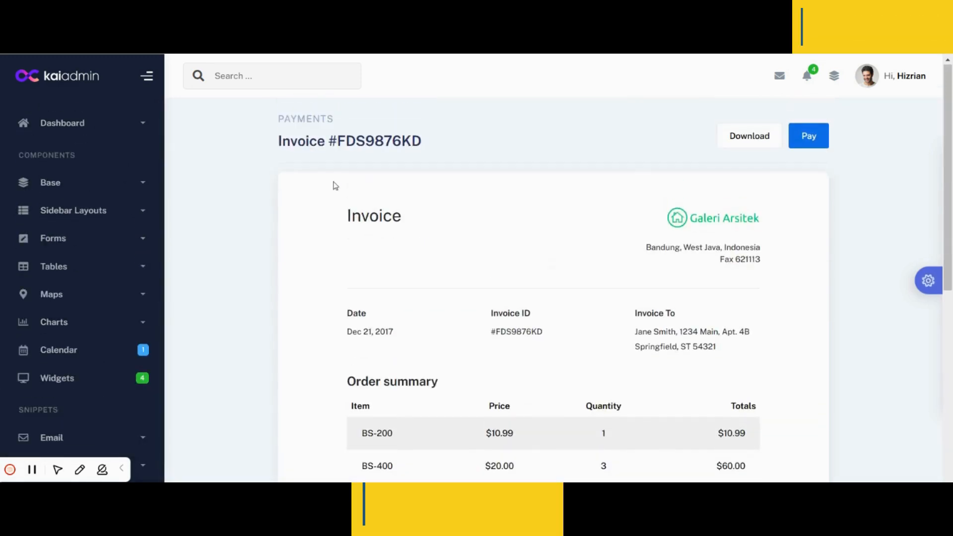
Step: Bring up and close the dashboard layout chooser, leaving the main dashboard showing
left_click(61, 123)
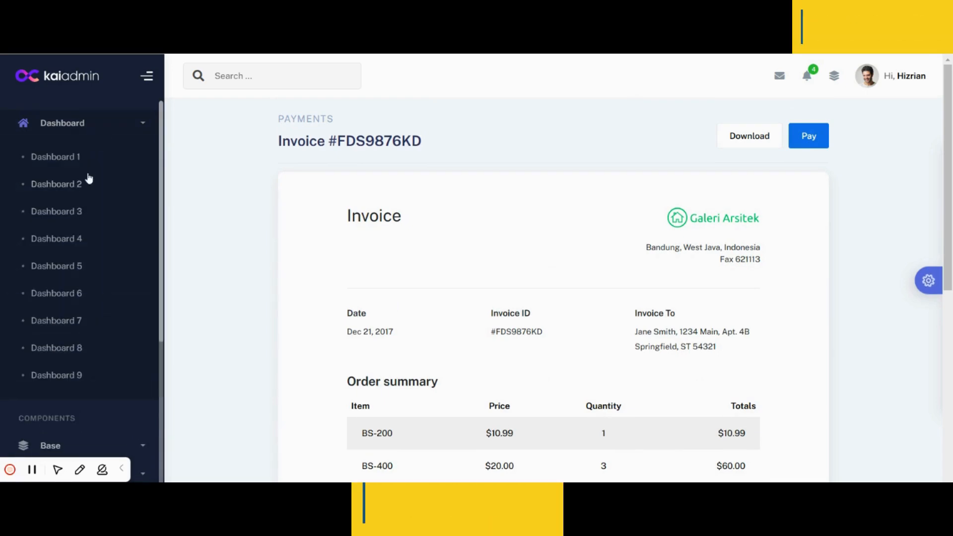
left_click(929, 280)
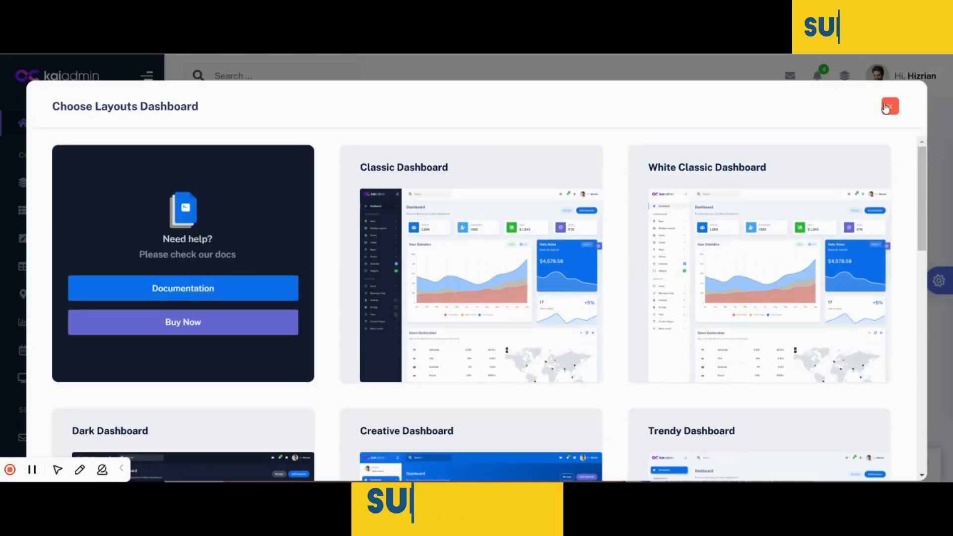
left_click(889, 106)
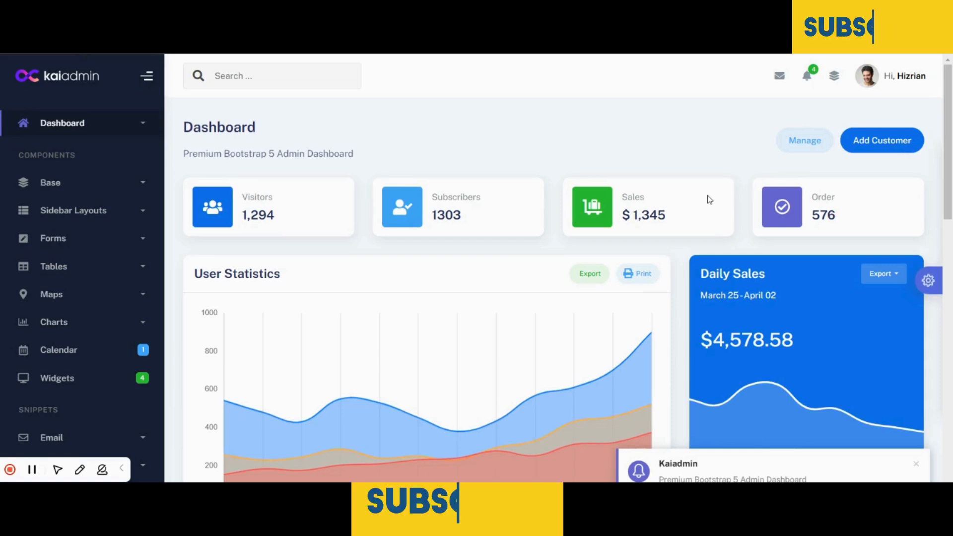
mouse_move(651, 315)
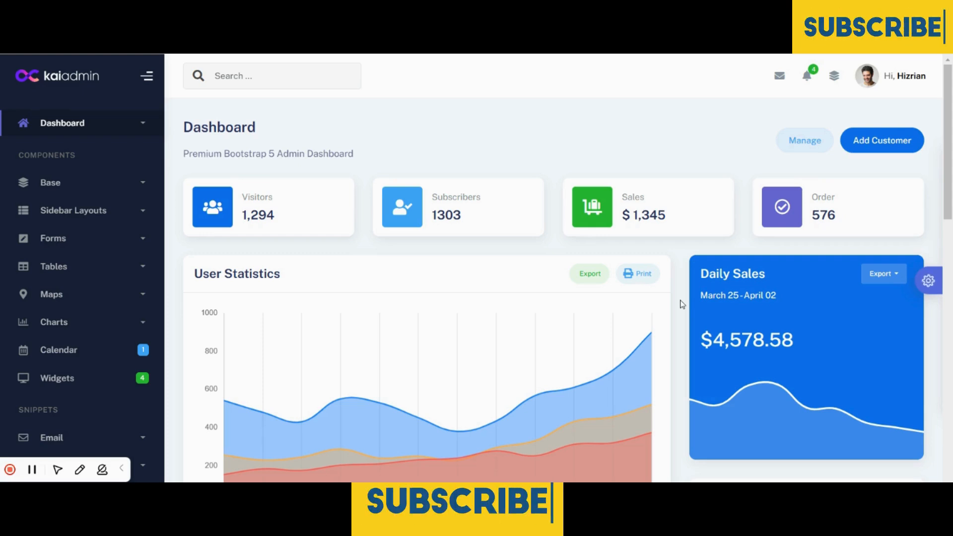
mouse_move(625, 115)
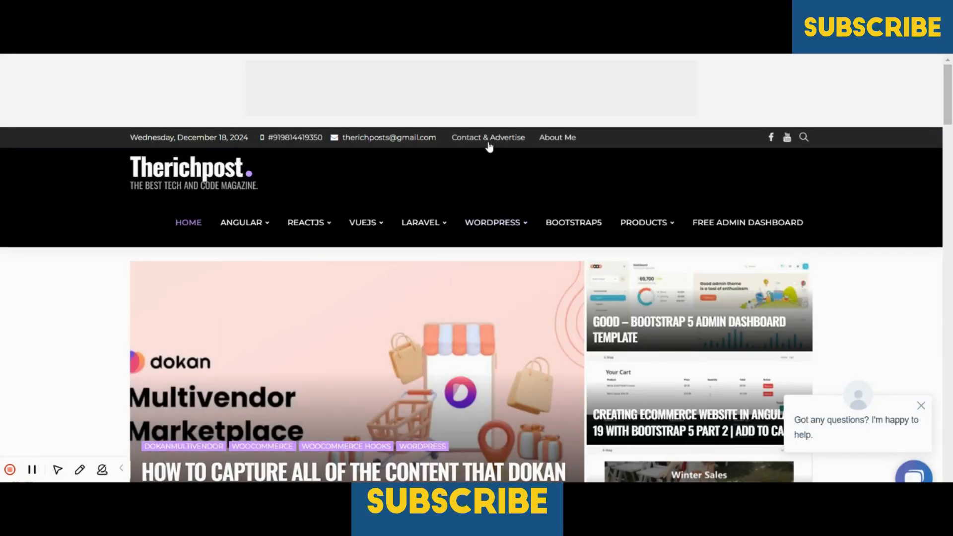
Step: Read down Therichpost's Contact & Advertise page, then return to the KaiAdmin dashboard
left_click(487, 137)
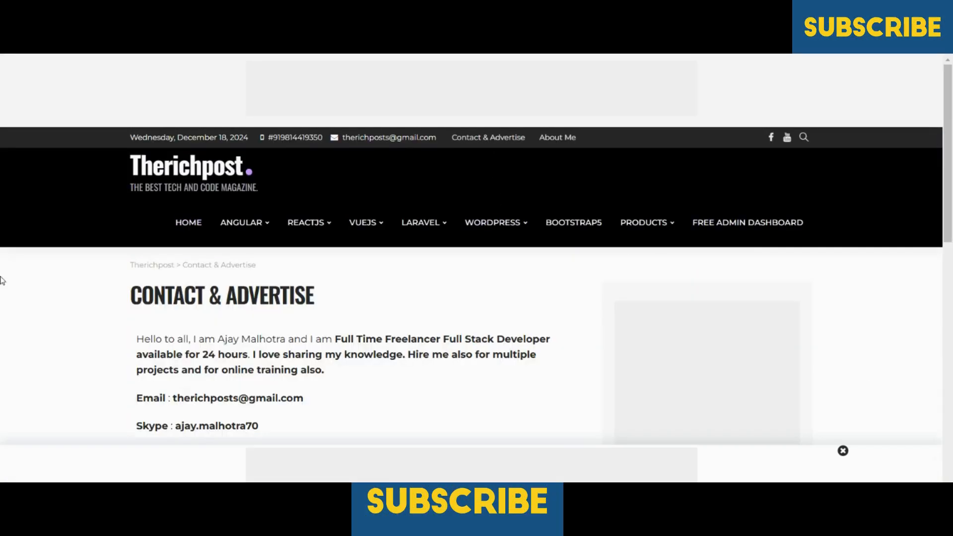
scroll("down", 3)
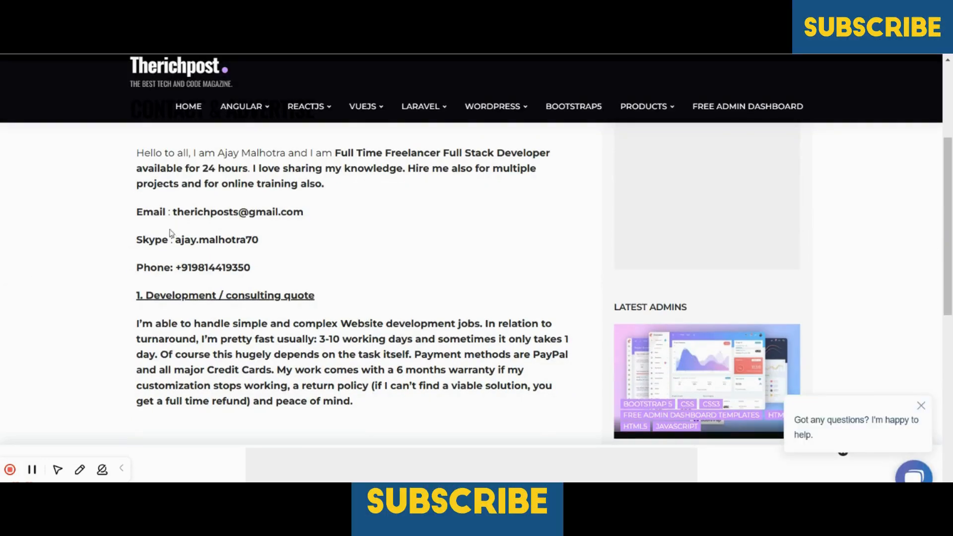
mouse_move(212, 256)
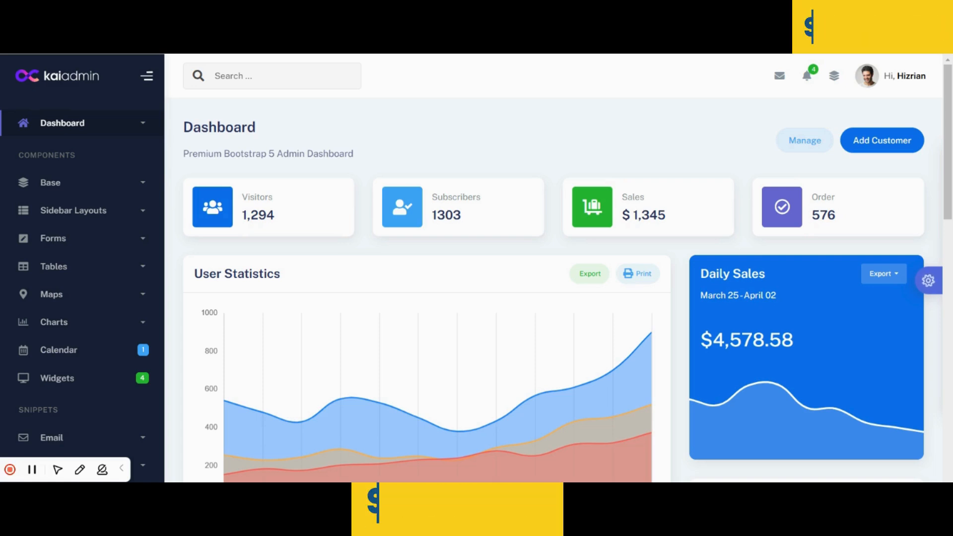
type("U")
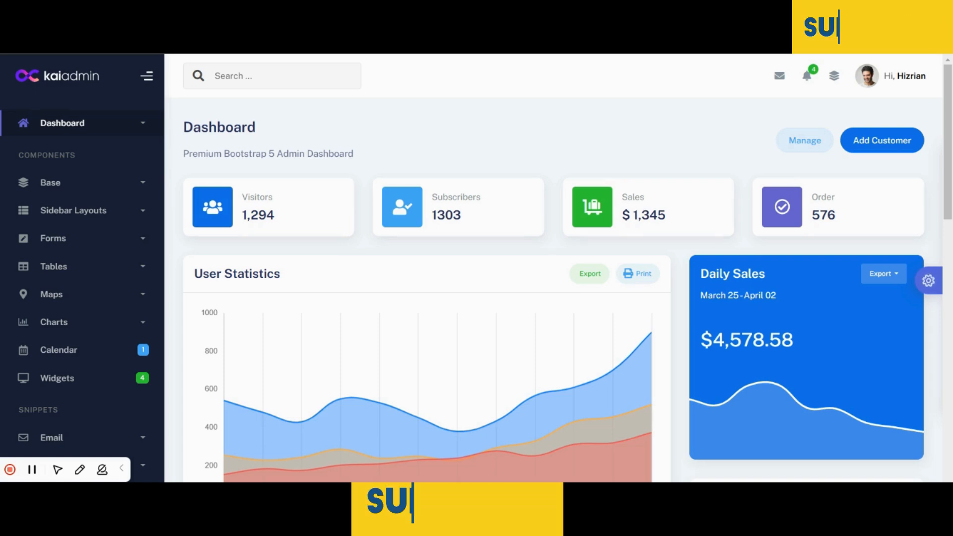